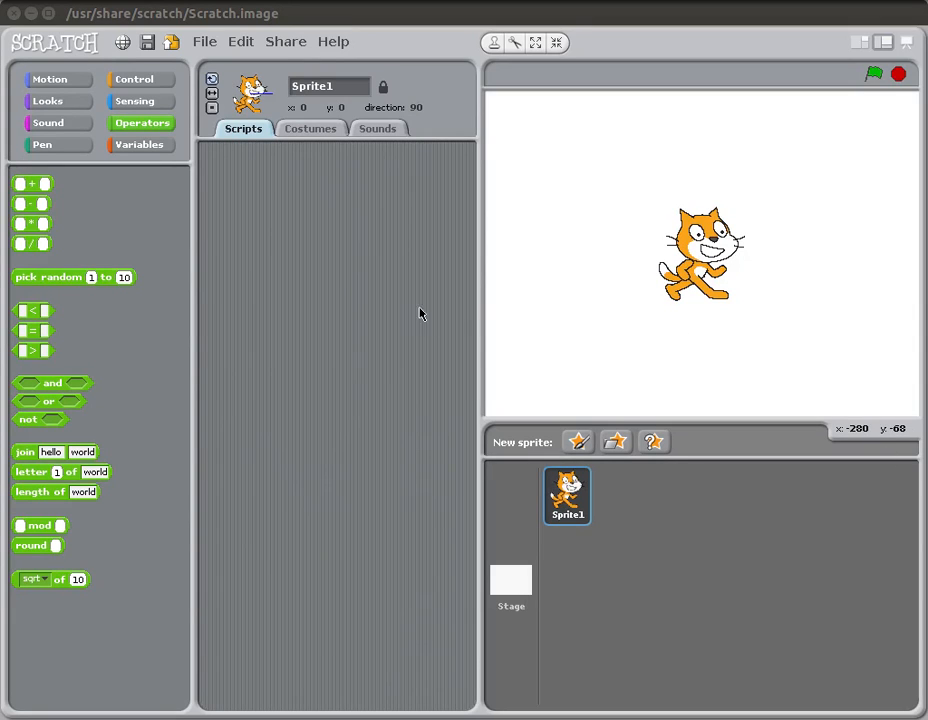
Step: Nudge the cat slightly left on the stage while browsing the Motion and Control blocks
click(135, 79)
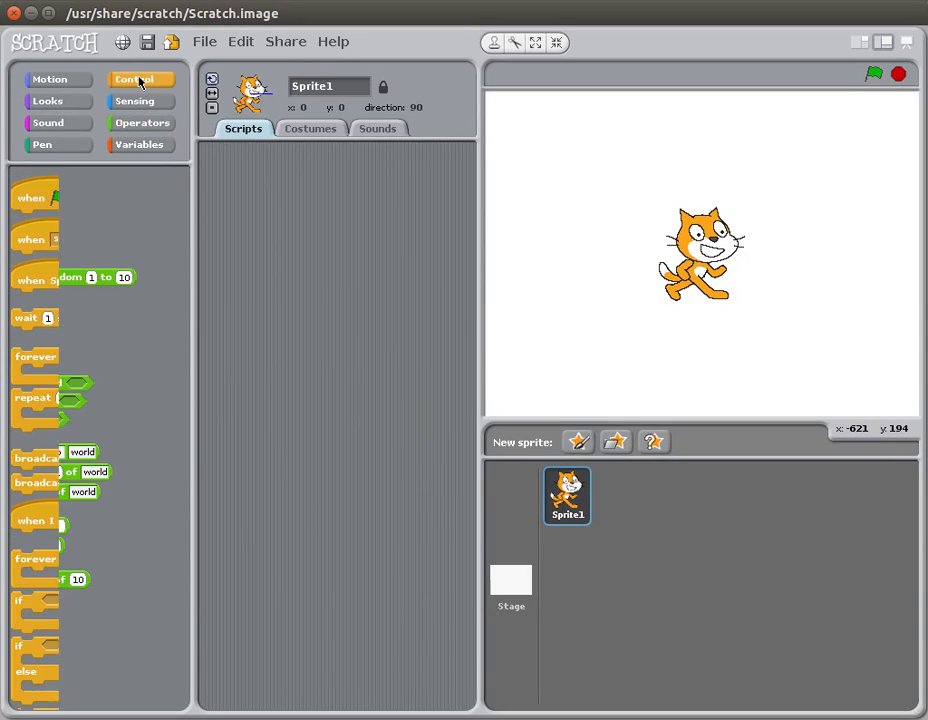
click(140, 79)
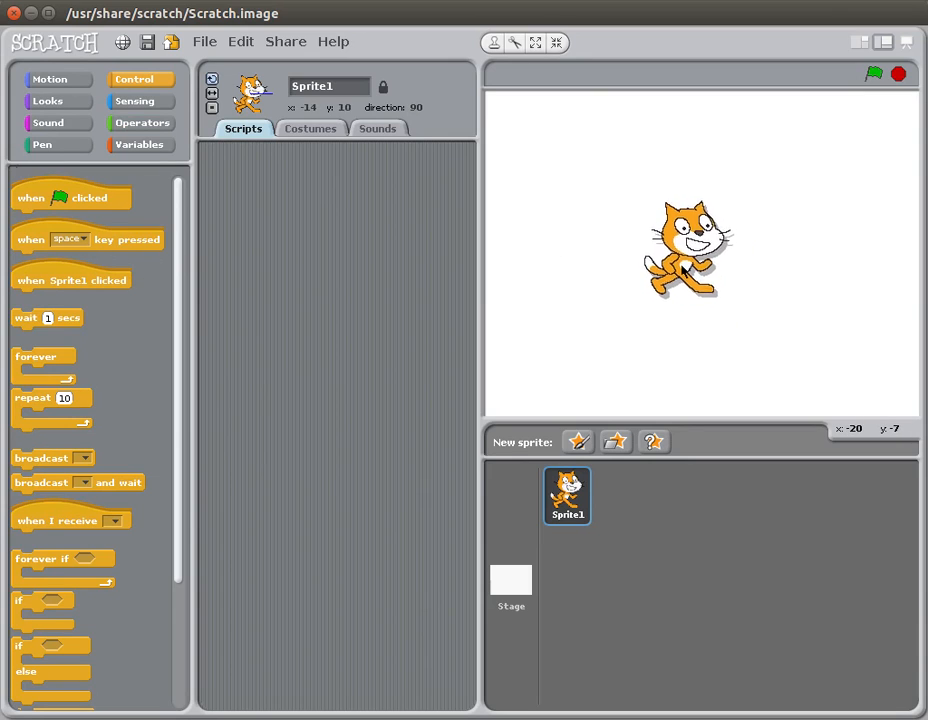
drag(685, 248, 670, 270)
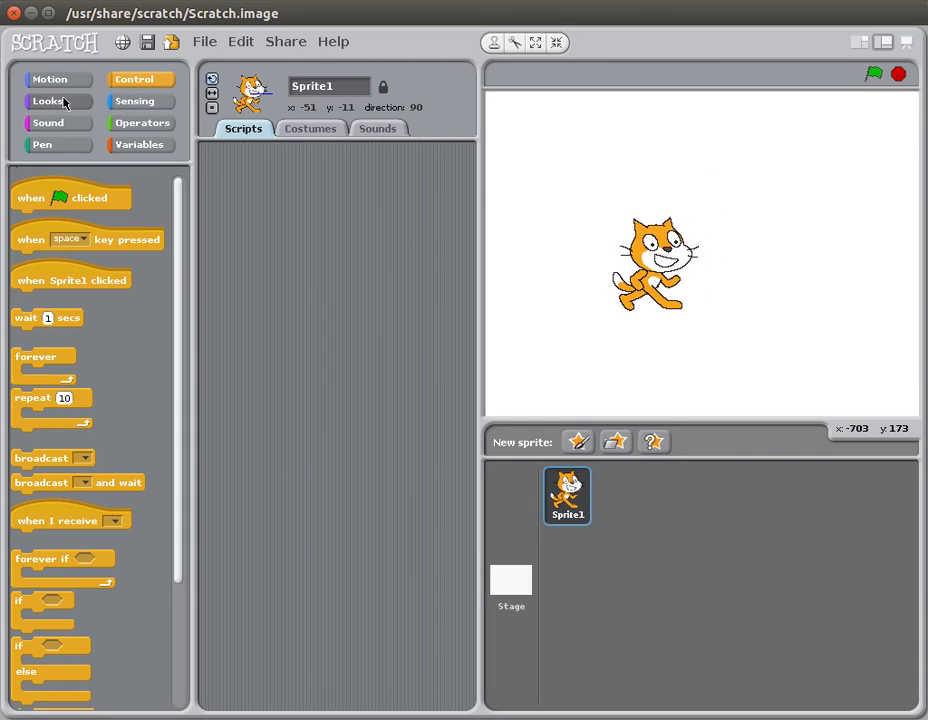
click(50, 79)
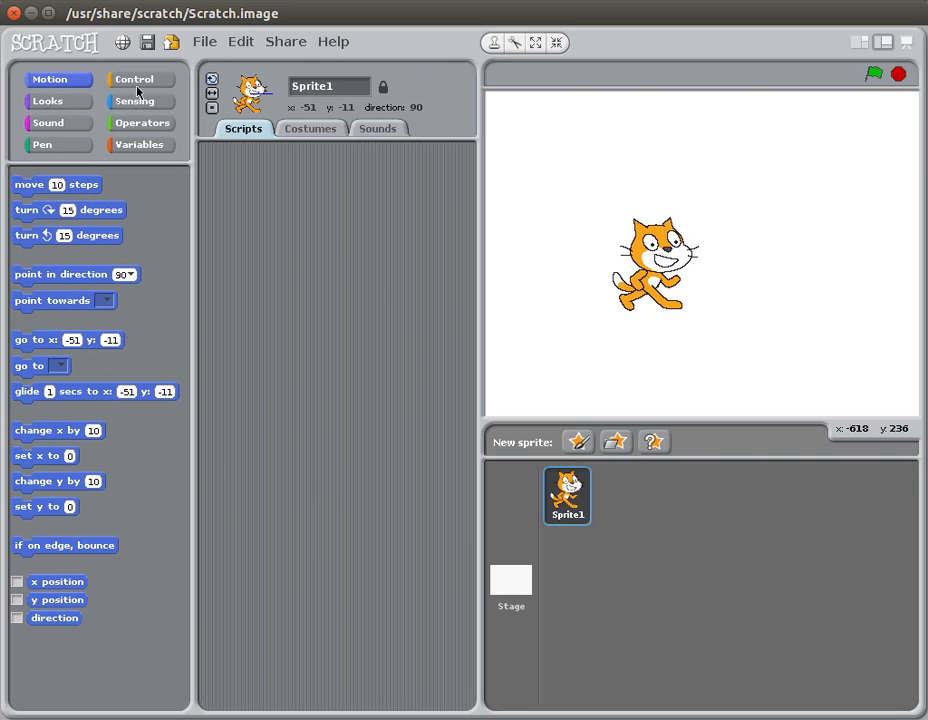
click(134, 79)
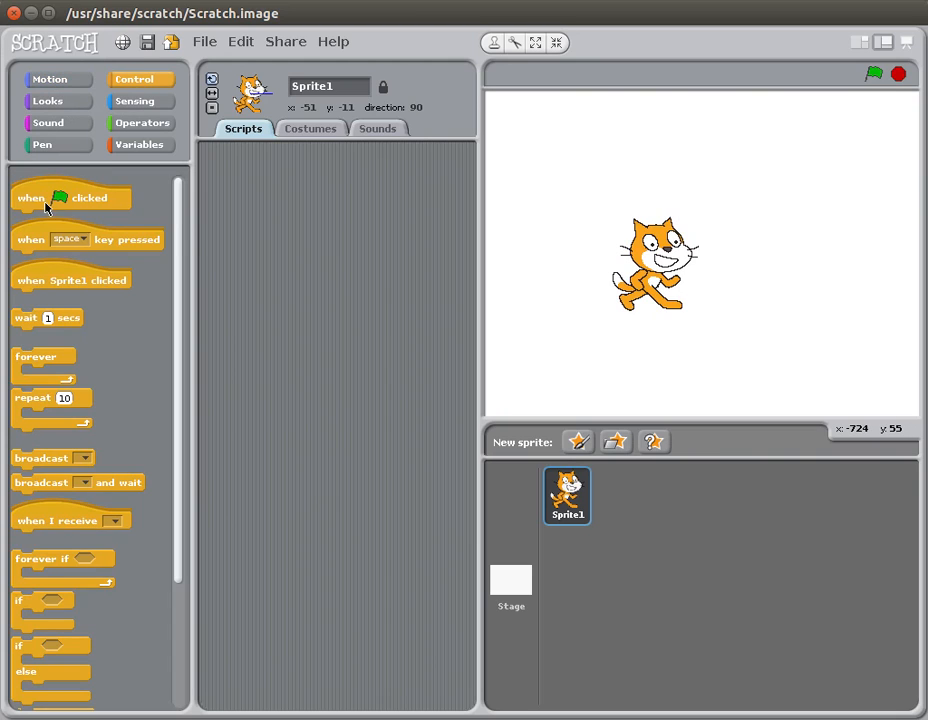
Step: Drop a 'when green flag clicked' hat into the Scripts area and switch to the small-stage layout
drag(70, 198, 330, 194)
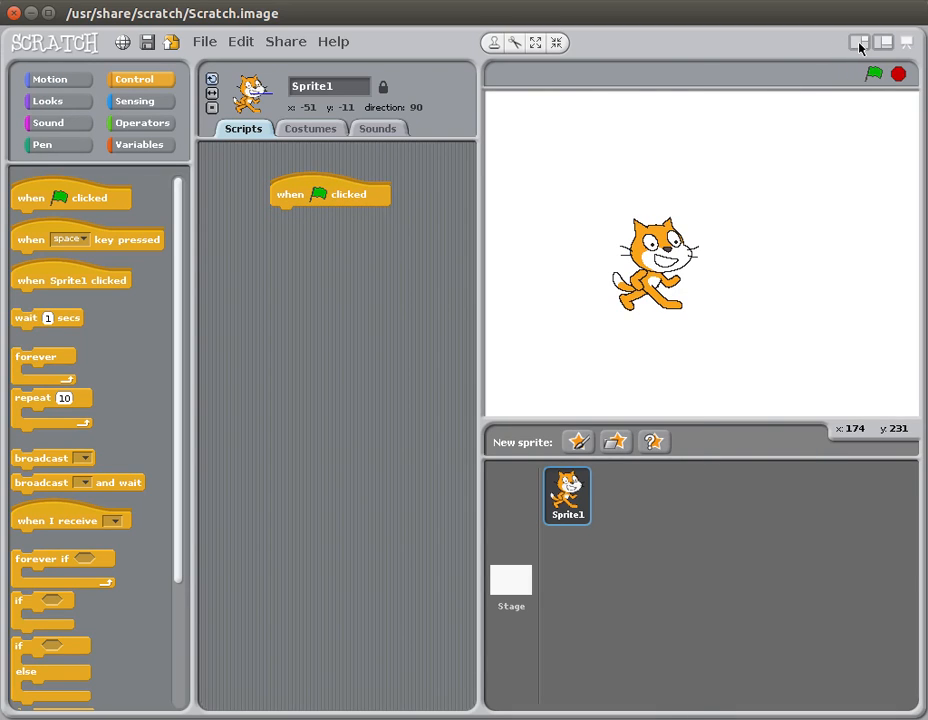
click(858, 42)
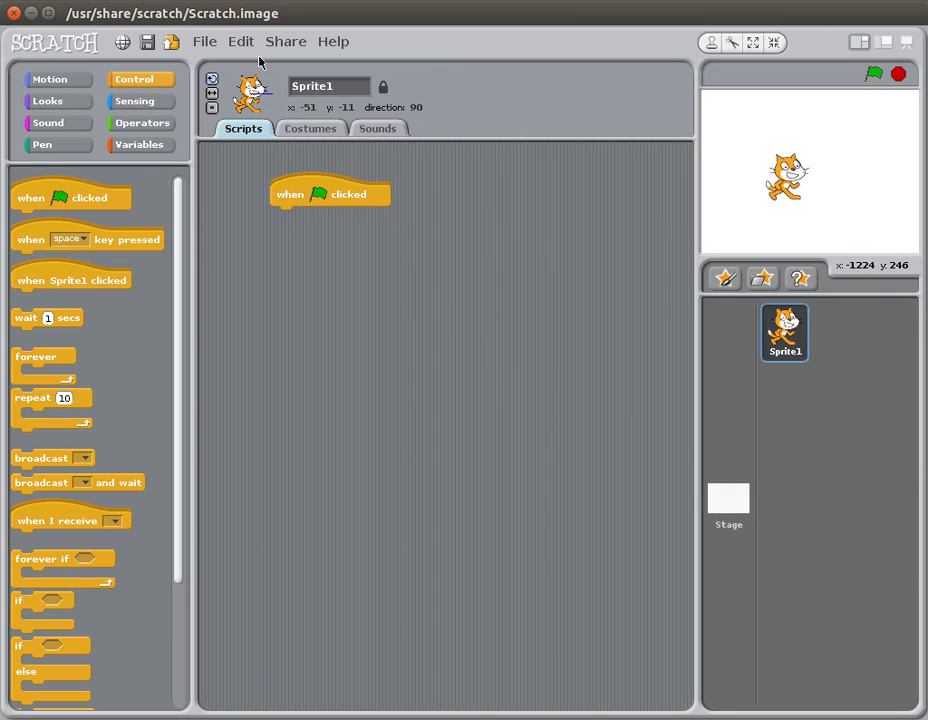
mouse_move(222, 266)
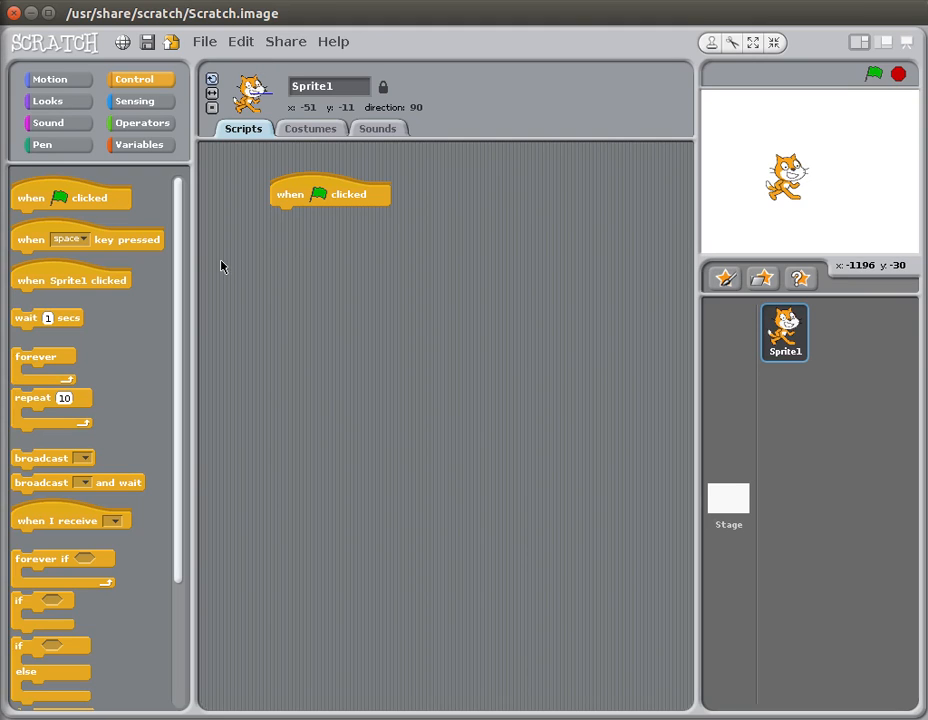
mouse_move(146, 157)
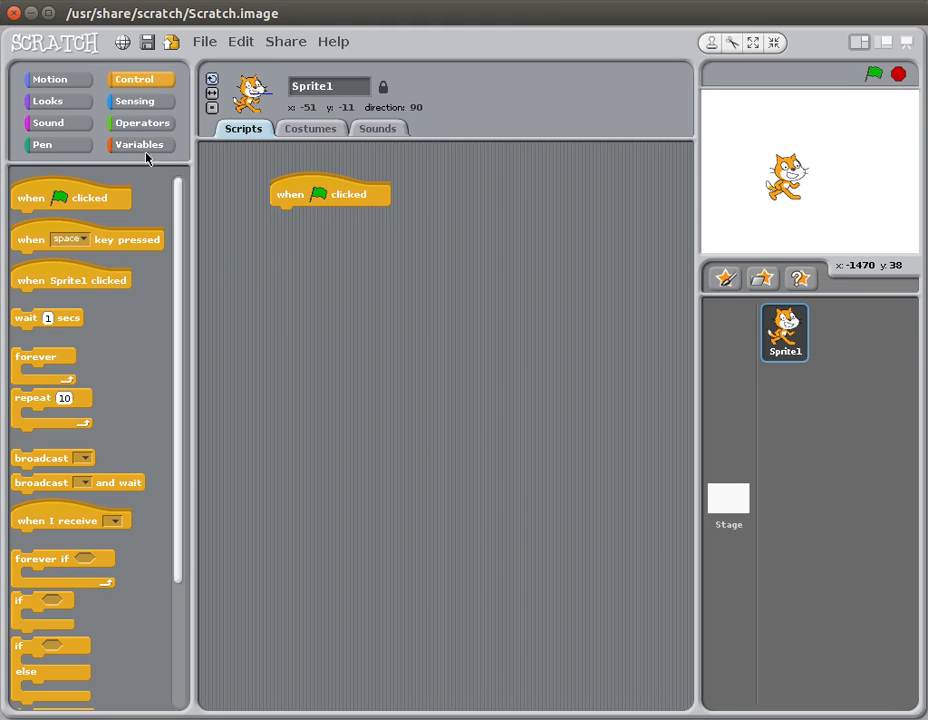
mouse_move(128, 150)
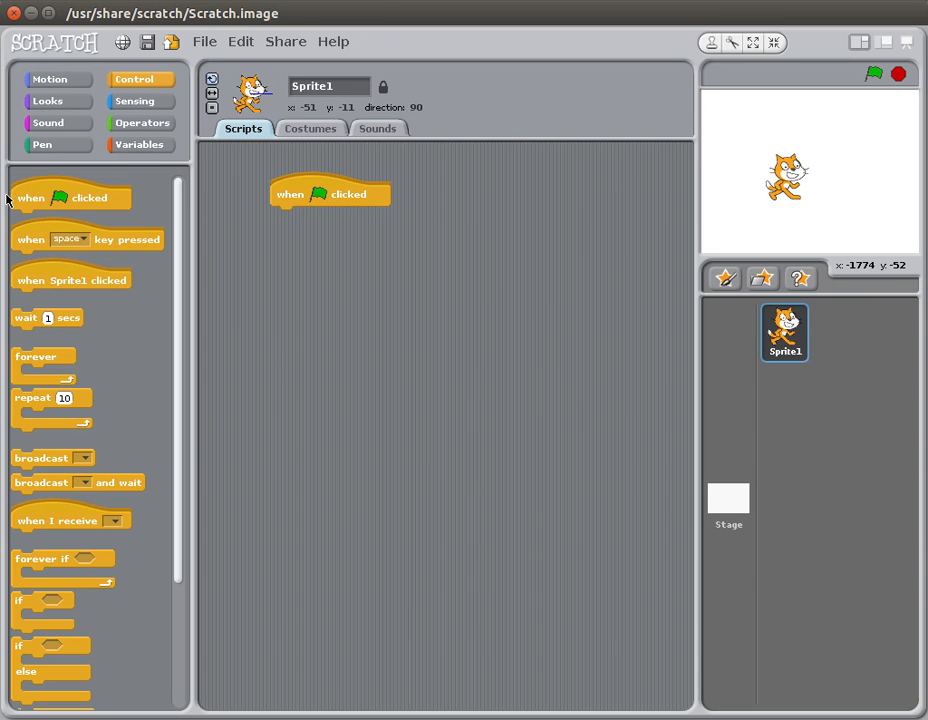
mouse_move(145, 201)
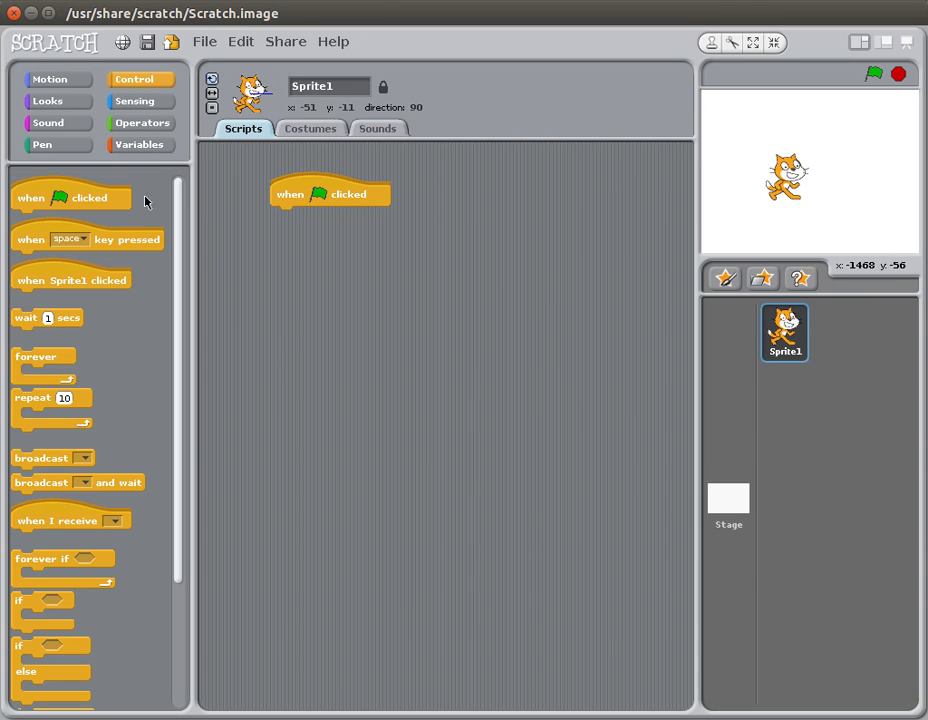
Step: Create a variable named 'number' available for all sprites
click(139, 144)
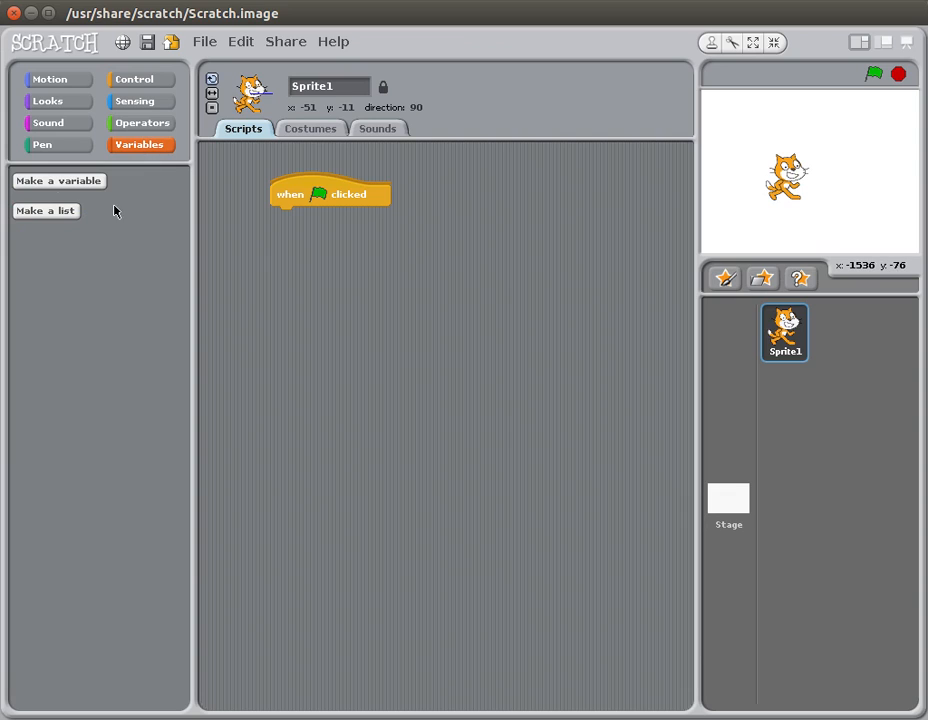
click(58, 180)
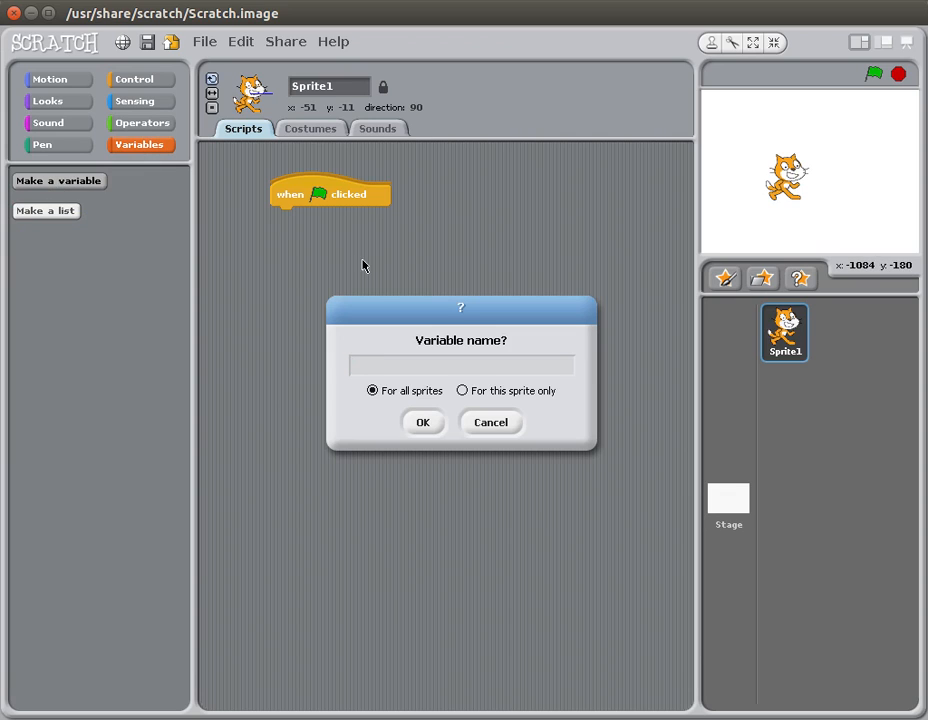
text(n)
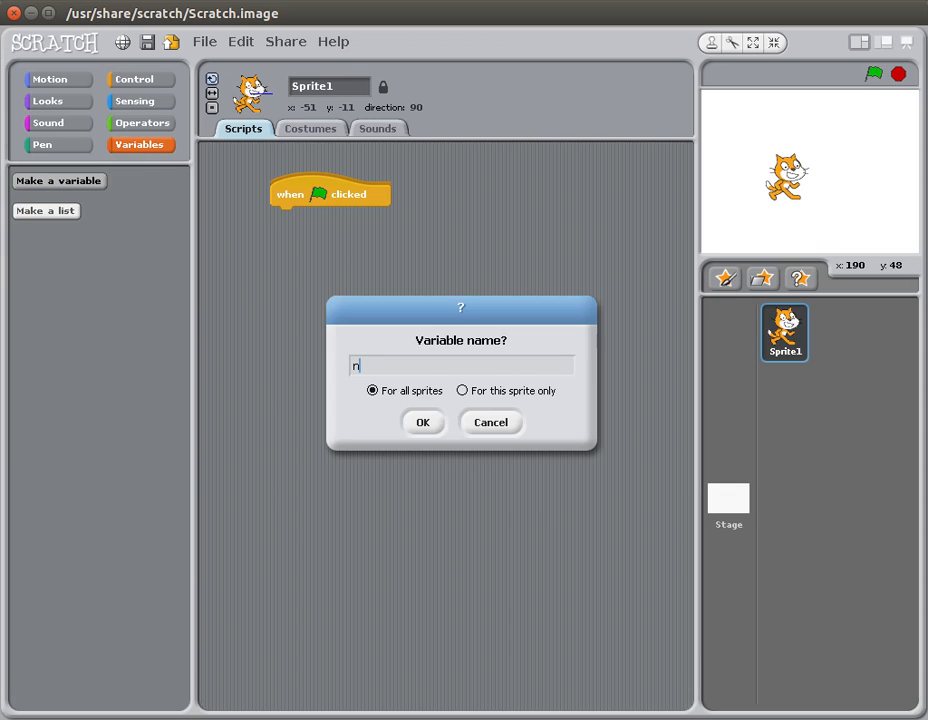
text(u)
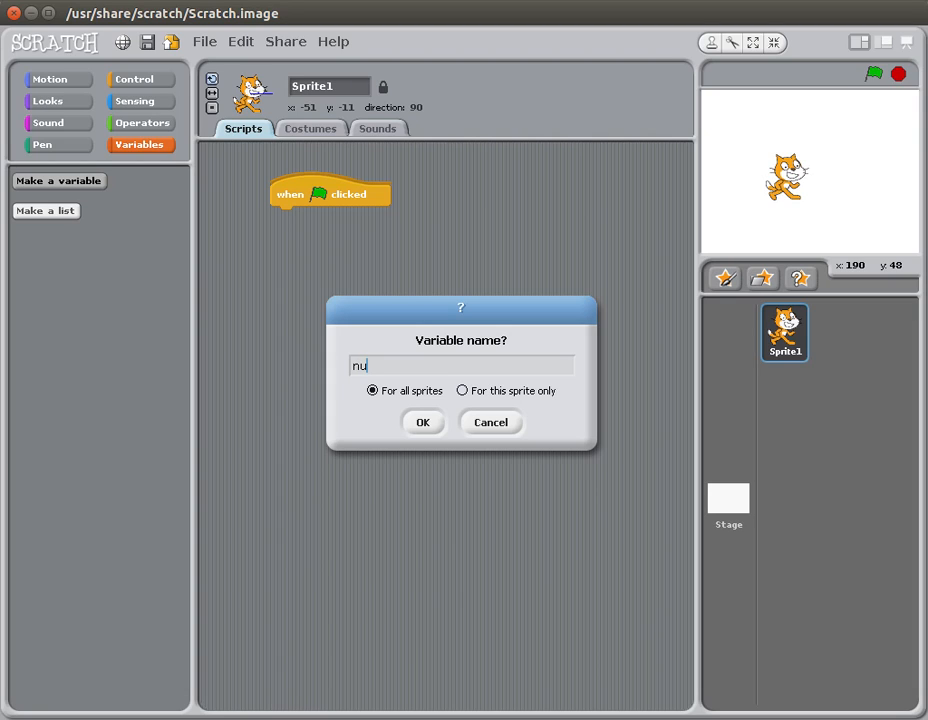
text(mber)
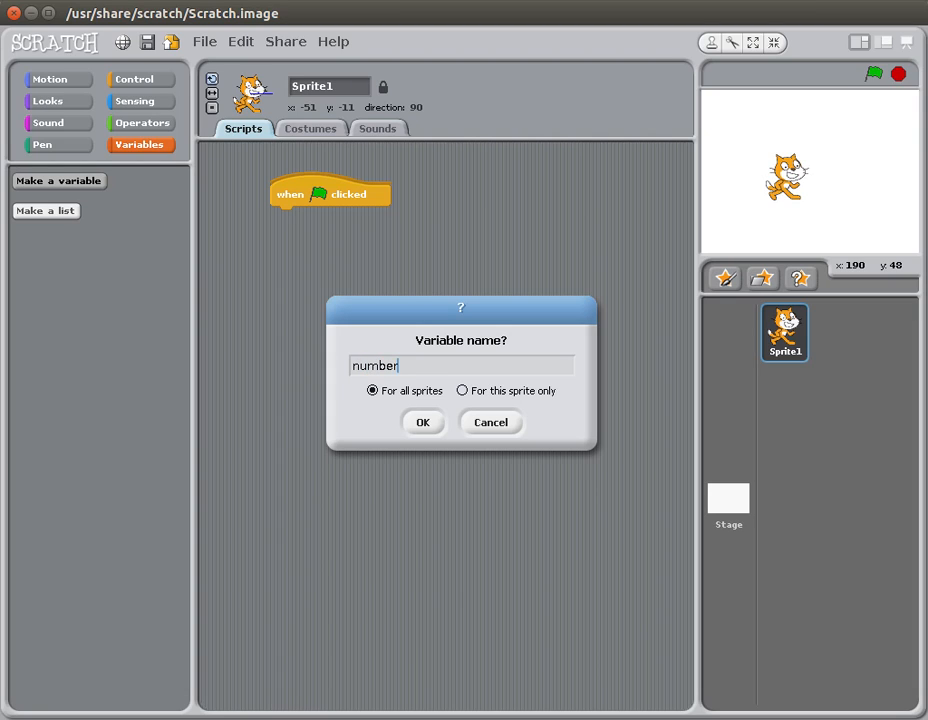
mouse_move(422, 379)
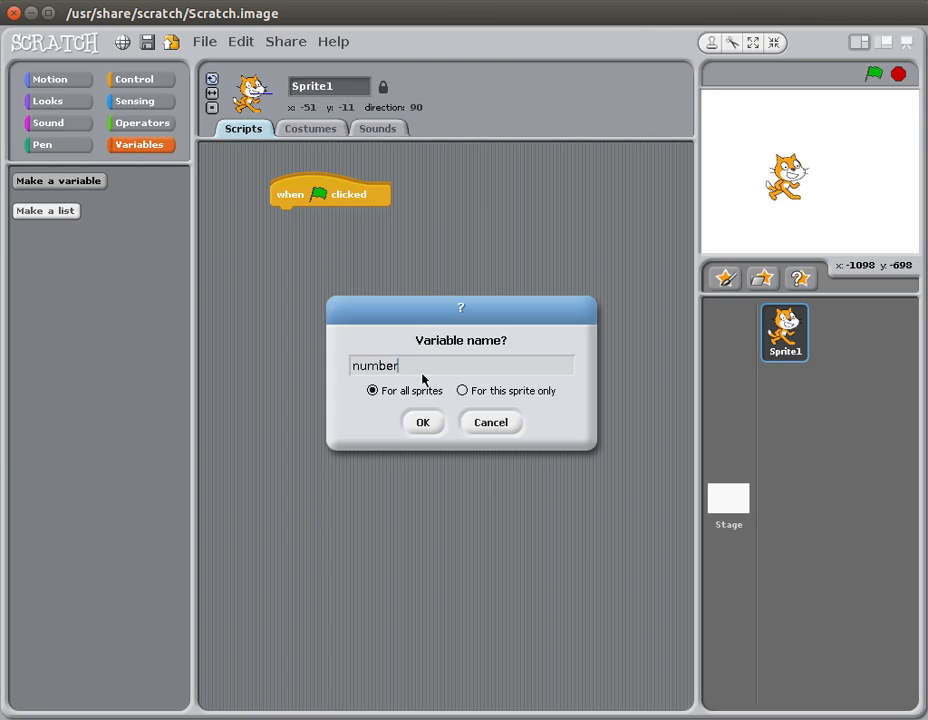
click(422, 421)
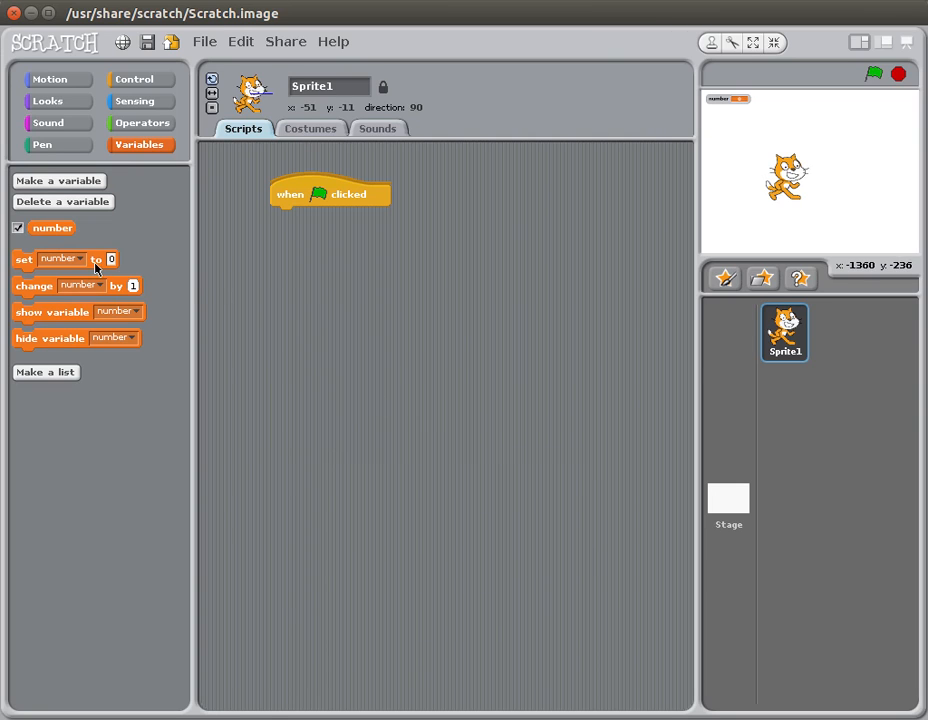
Step: Attach 'set number to 0' directly beneath the green-flag hat block
drag(58, 259, 320, 258)
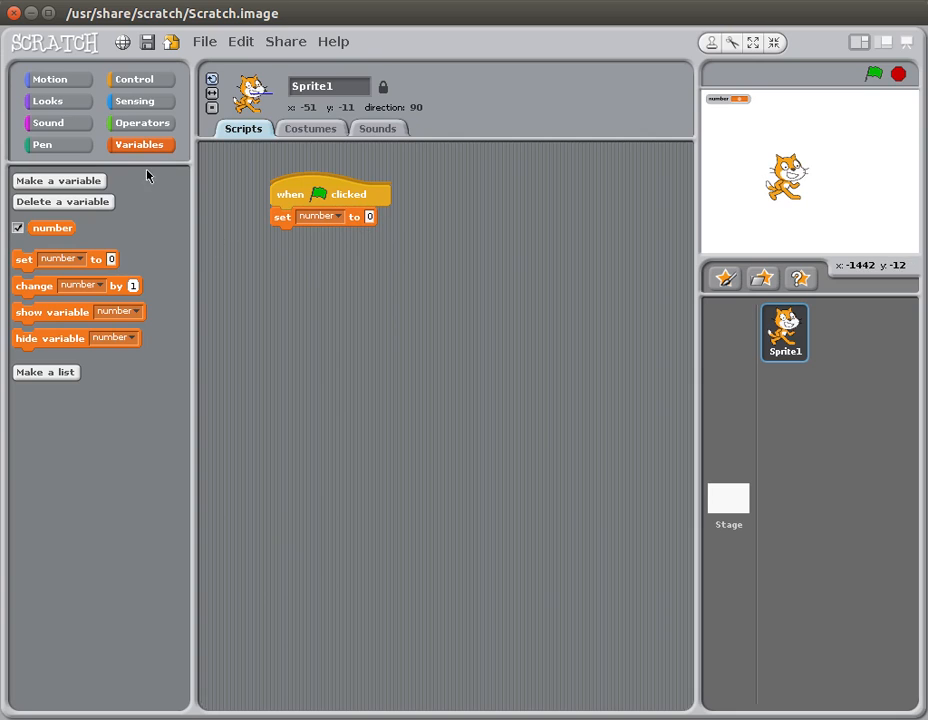
click(134, 79)
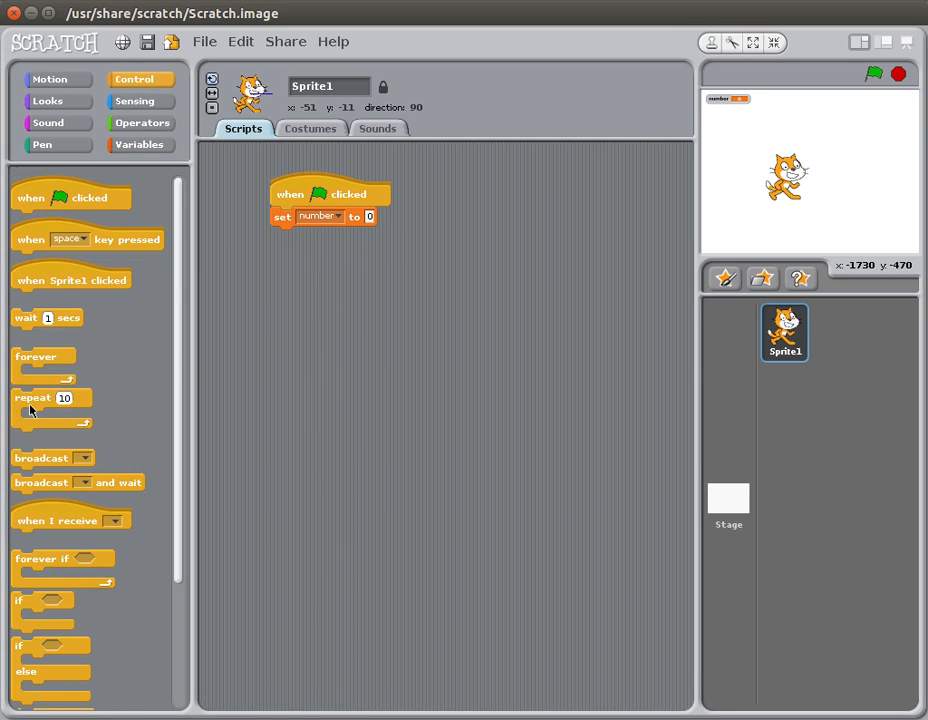
mouse_move(5, 605)
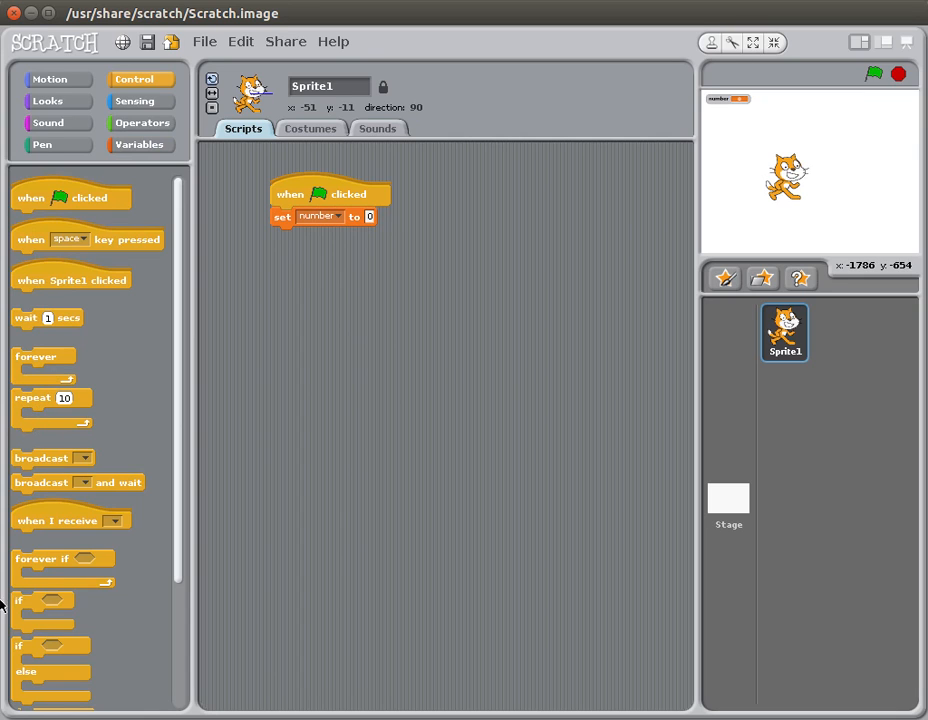
mouse_move(173, 550)
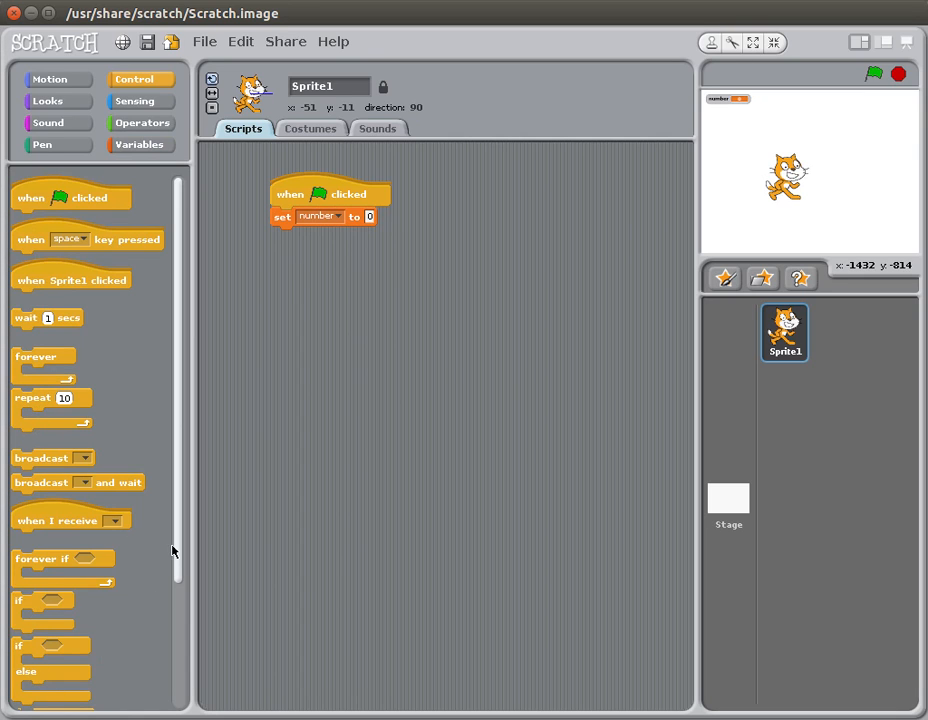
Step: Add a repeat-until loop after the set block and leave a loose number reporter below
scroll(down, 3)
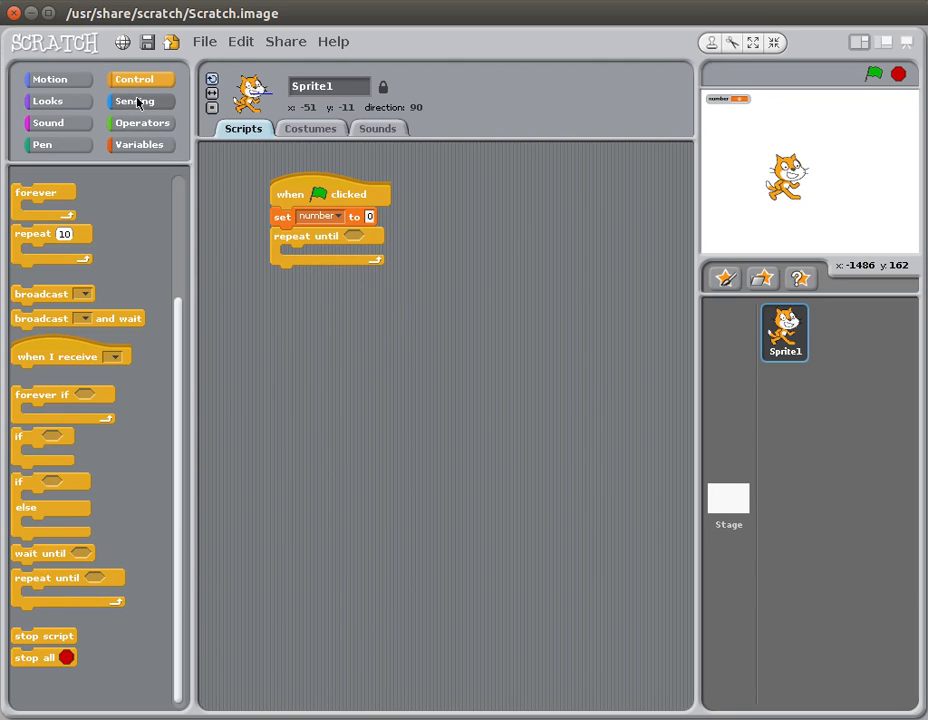
click(138, 144)
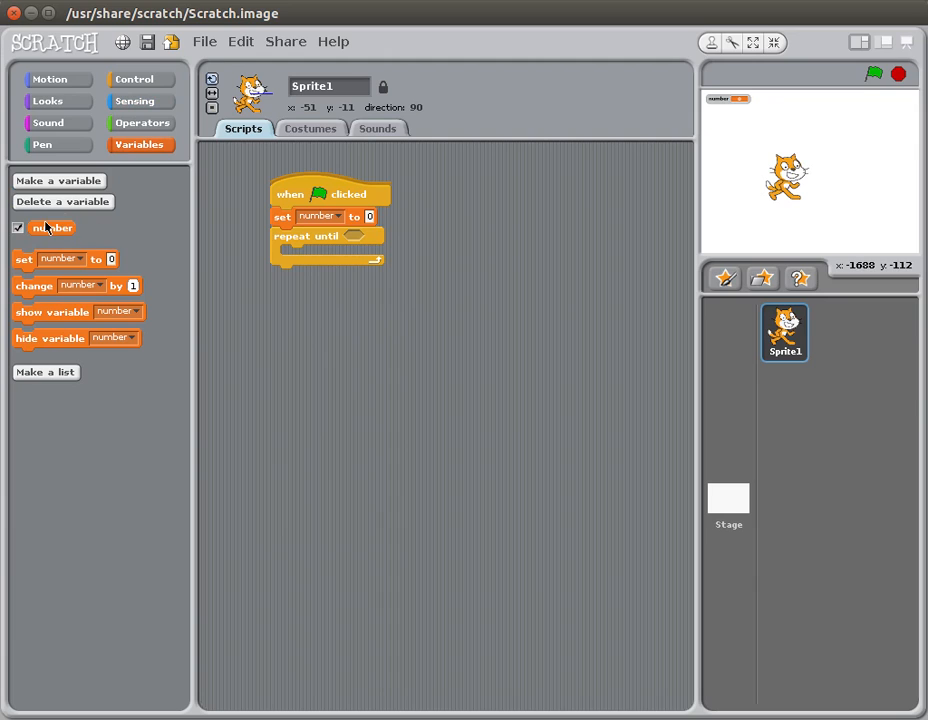
drag(52, 227, 332, 354)
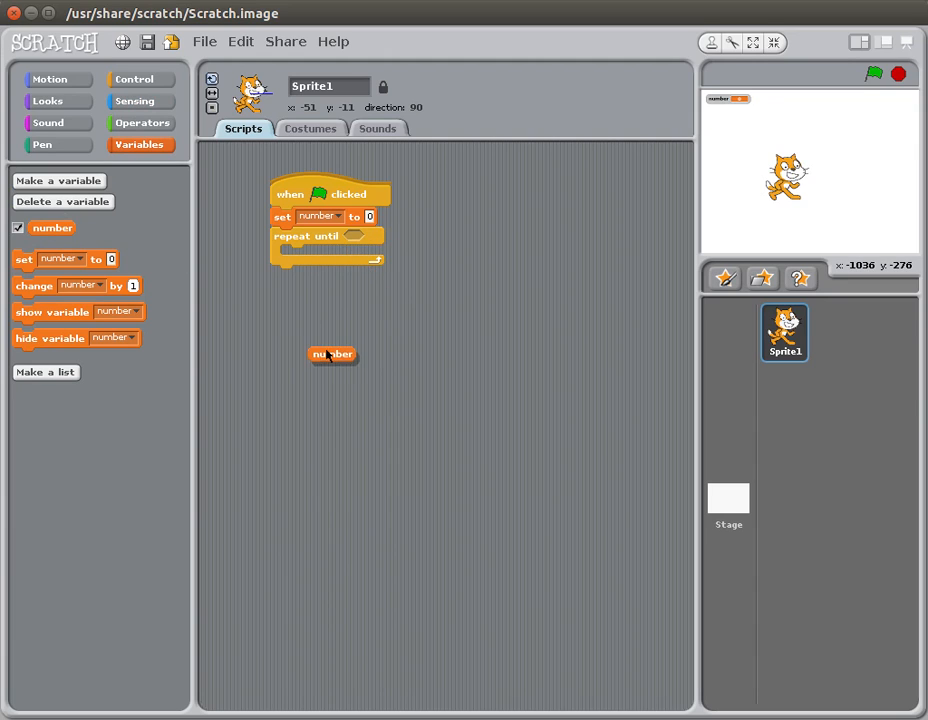
drag(332, 354, 293, 347)
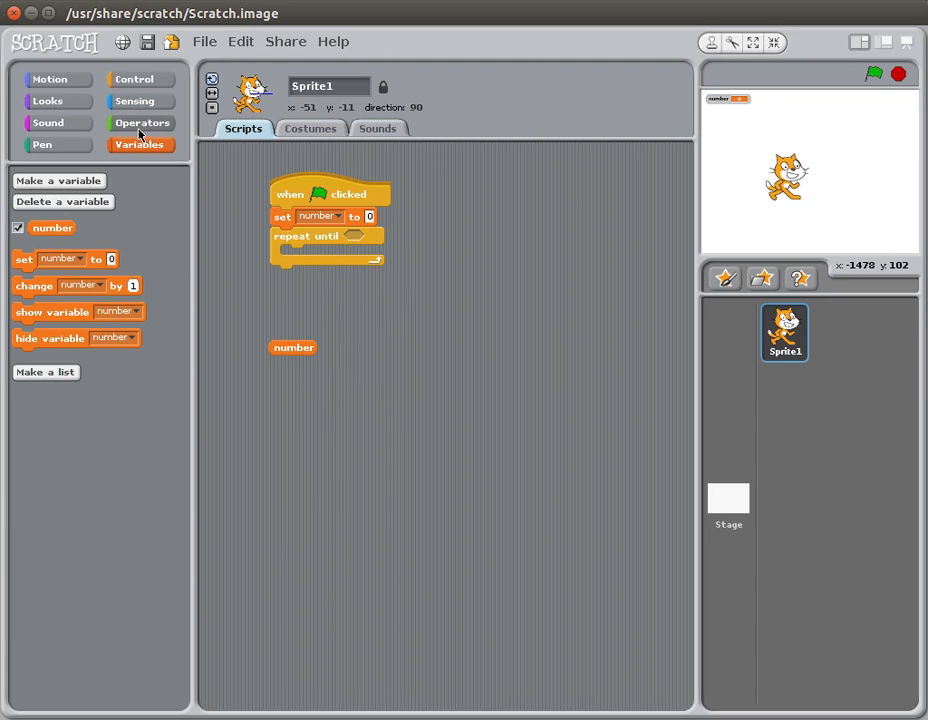
Step: Fill the repeat-until slot with an equals condition: number = 26
click(141, 122)
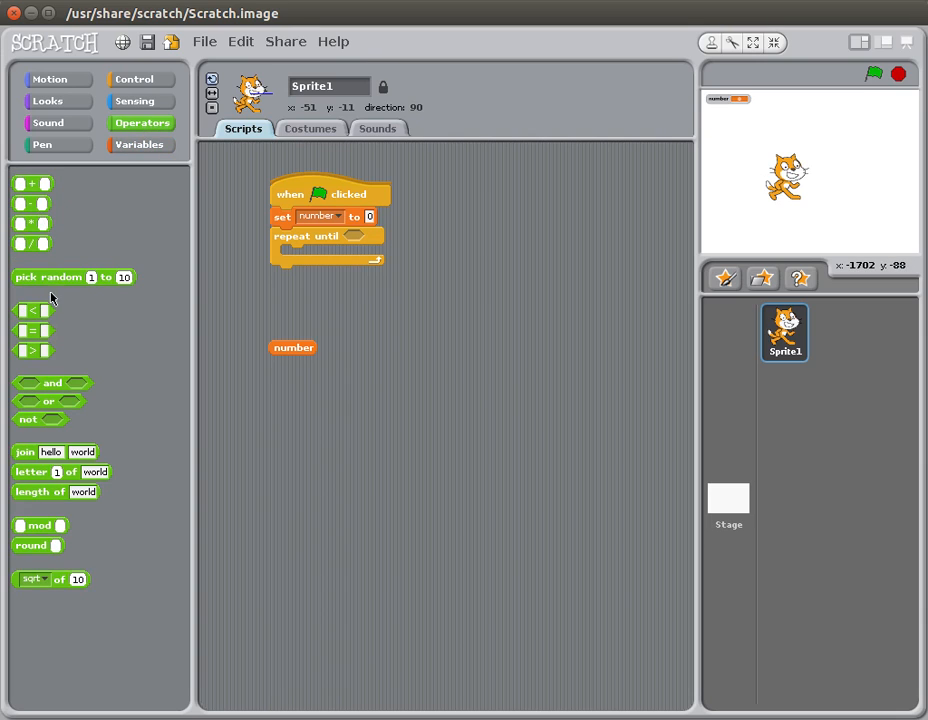
mouse_move(33, 337)
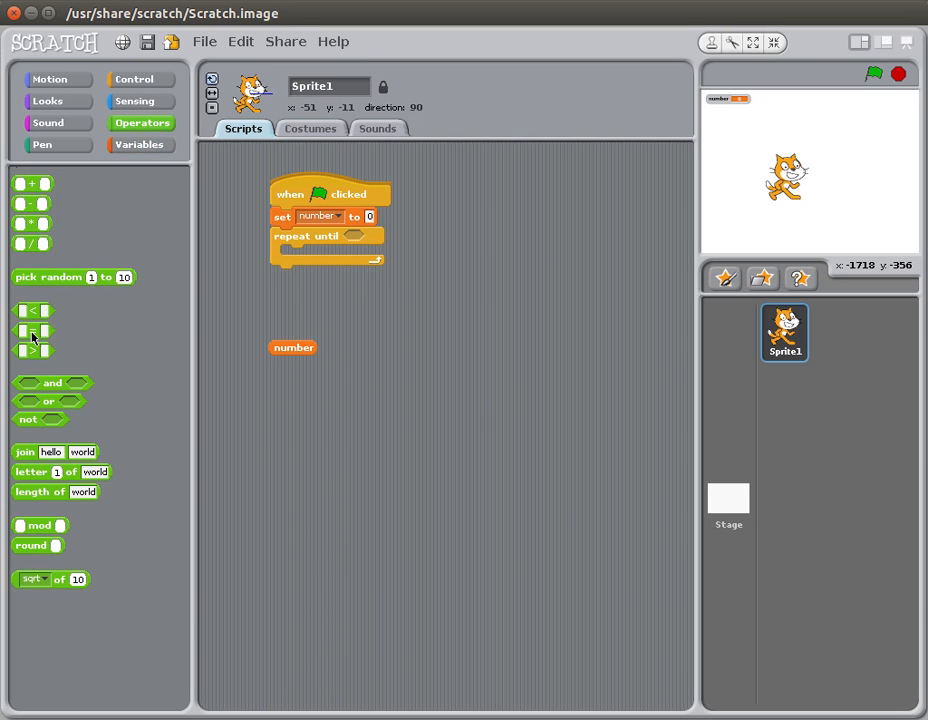
drag(30, 331, 365, 237)
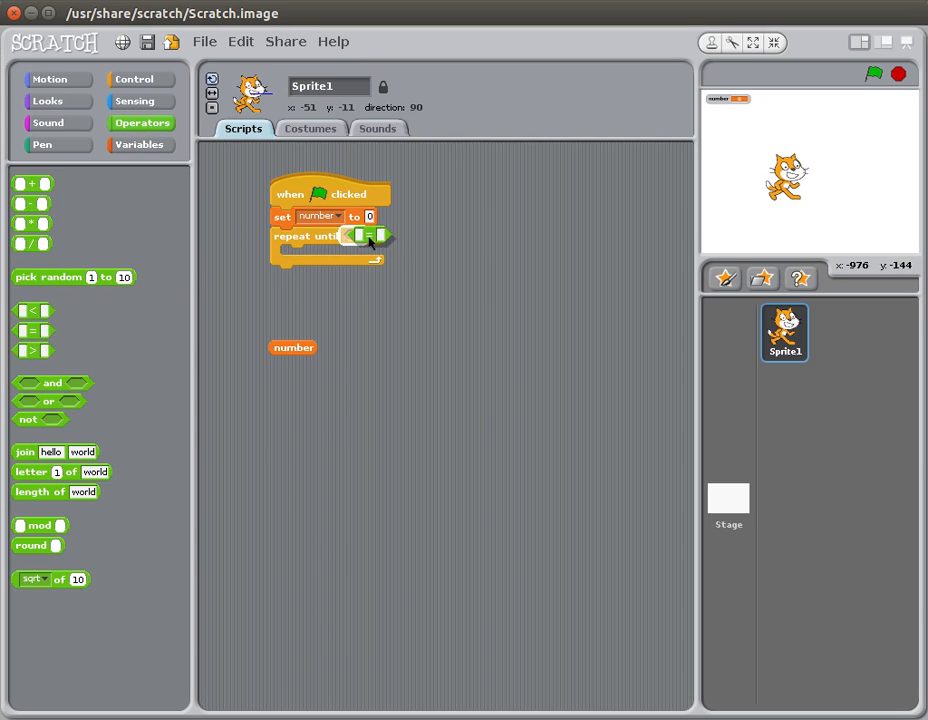
drag(293, 347, 363, 239)
text(26)
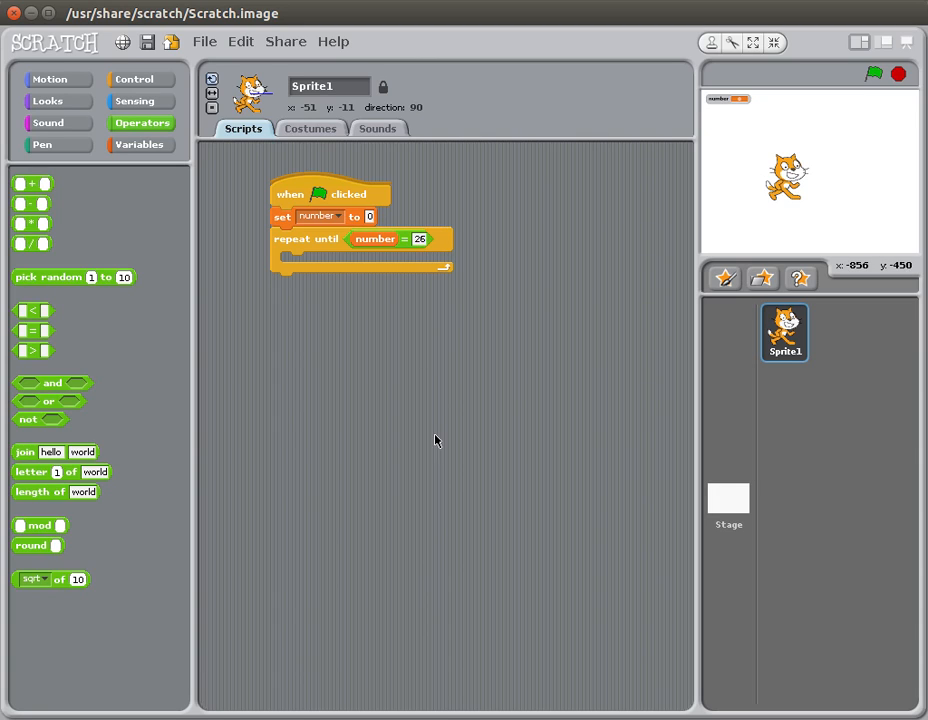
mouse_move(150, 138)
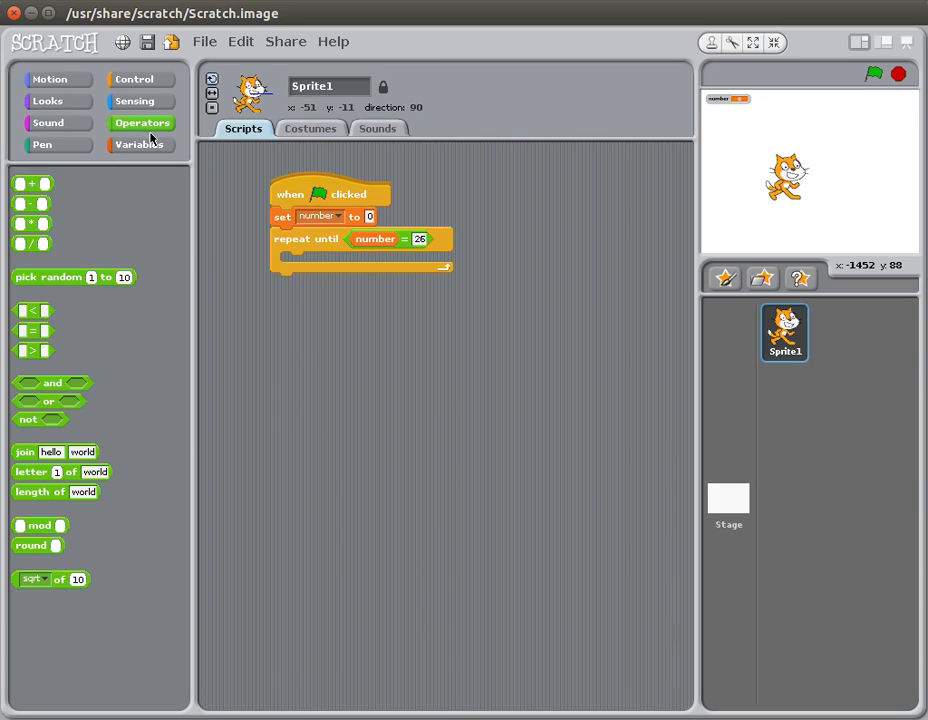
Step: Place 'change number by 1' inside the loop and restore the full-size stage
click(138, 144)
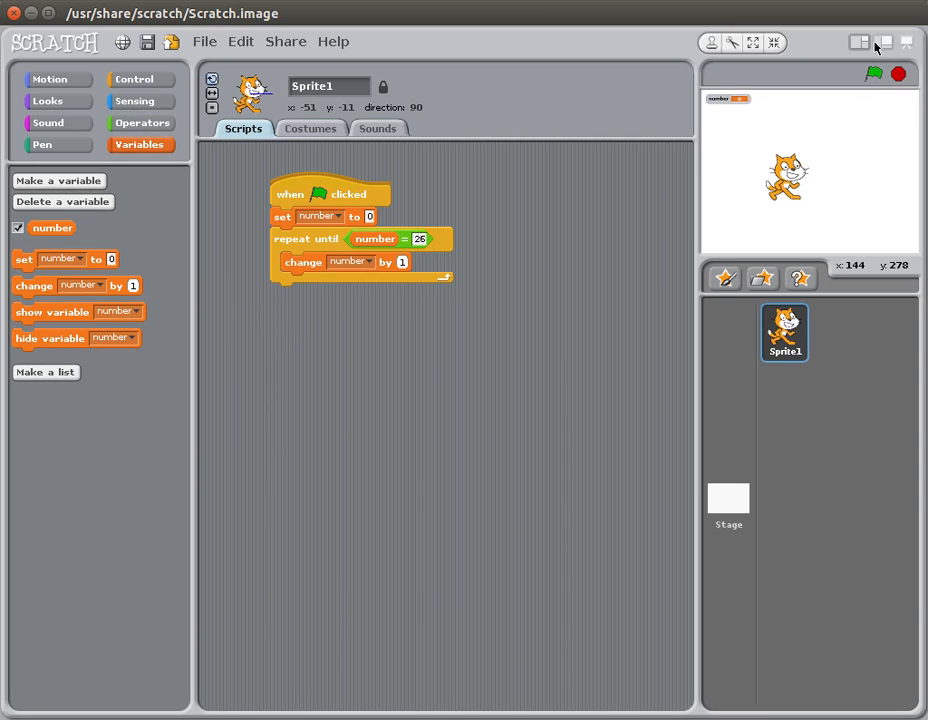
click(858, 42)
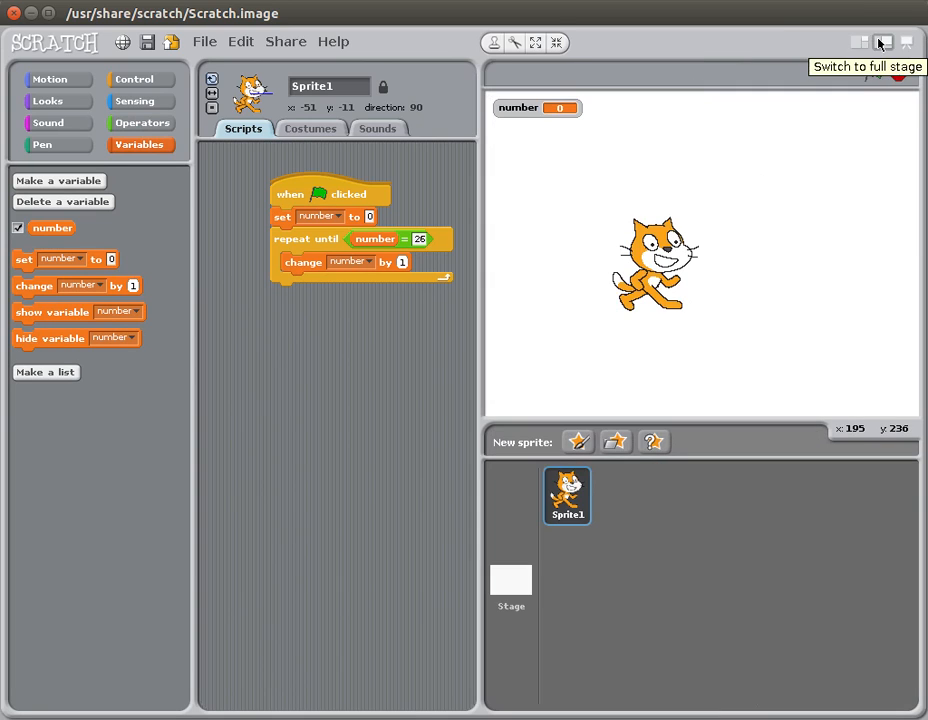
mouse_move(873, 74)
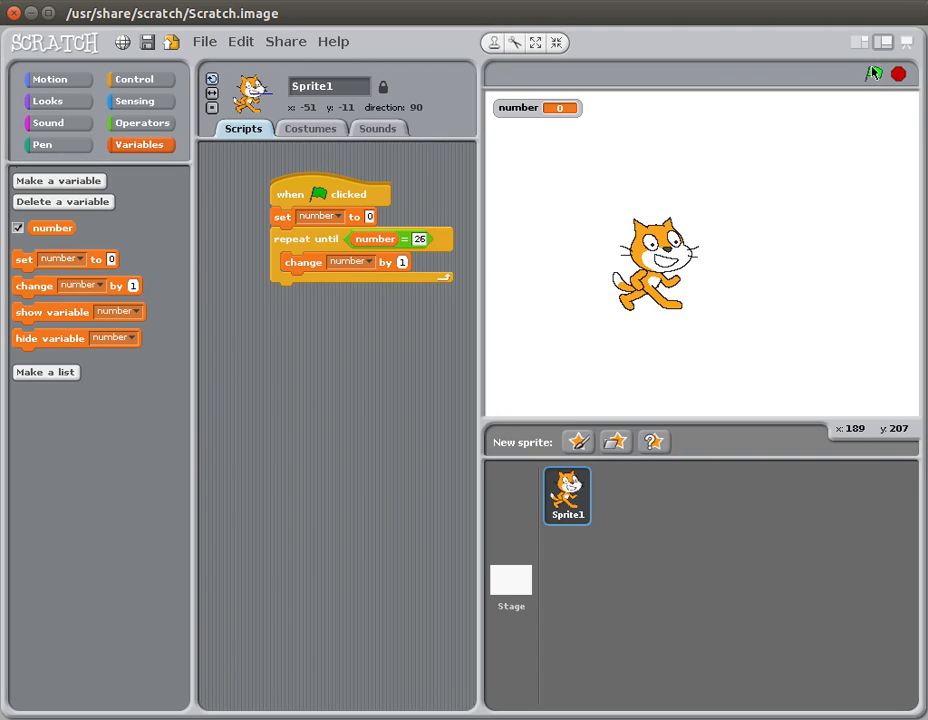
mouse_move(874, 73)
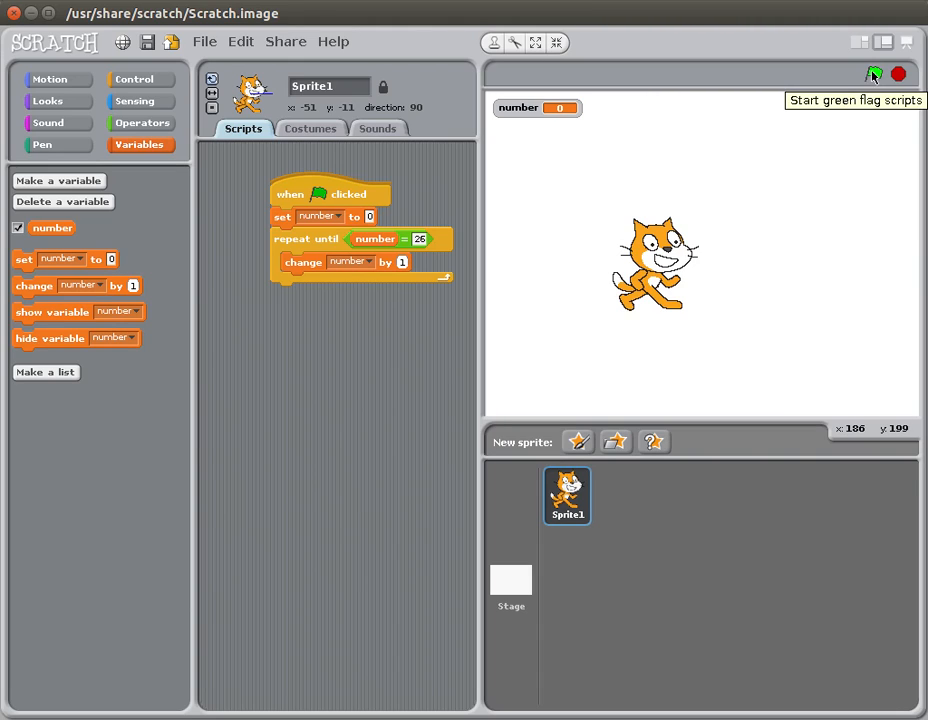
Step: Run the script from the green flag so number counts up to 26
click(874, 73)
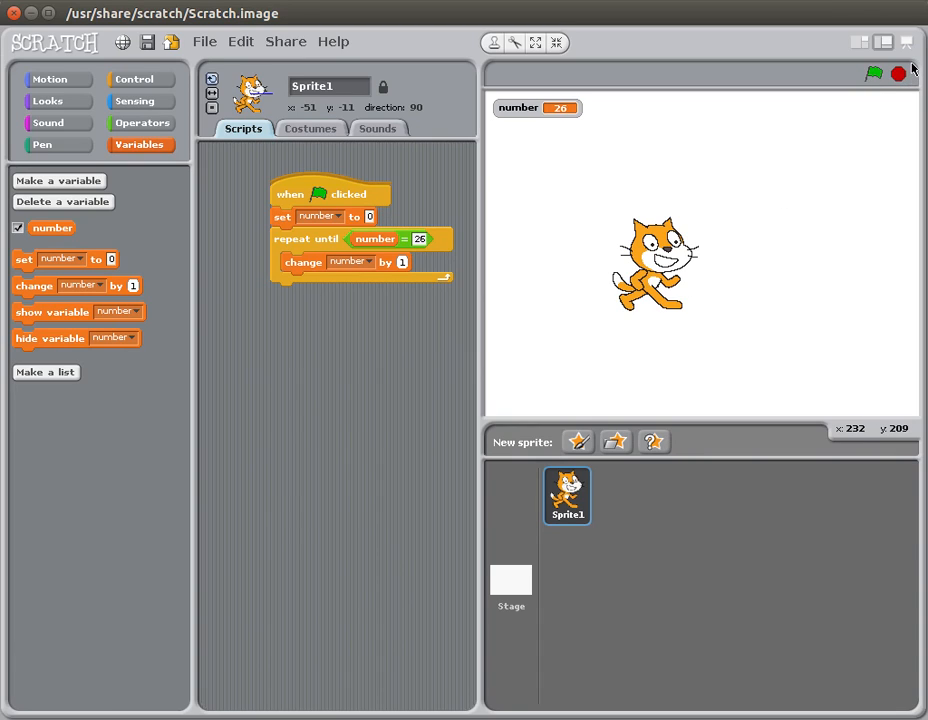
mouse_move(912, 68)
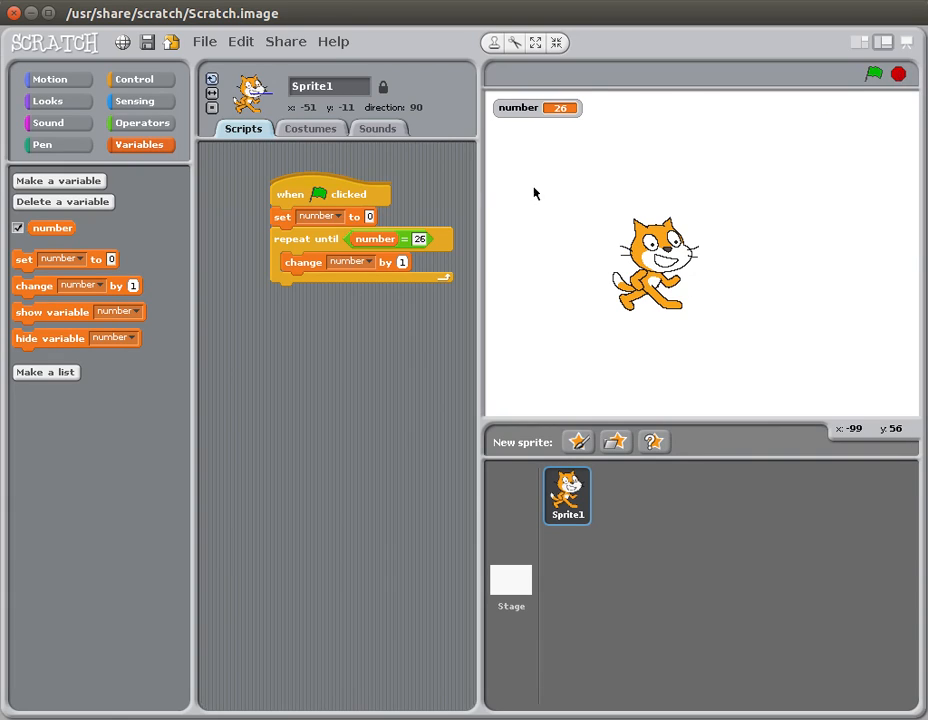
mouse_move(506, 246)
text(10)
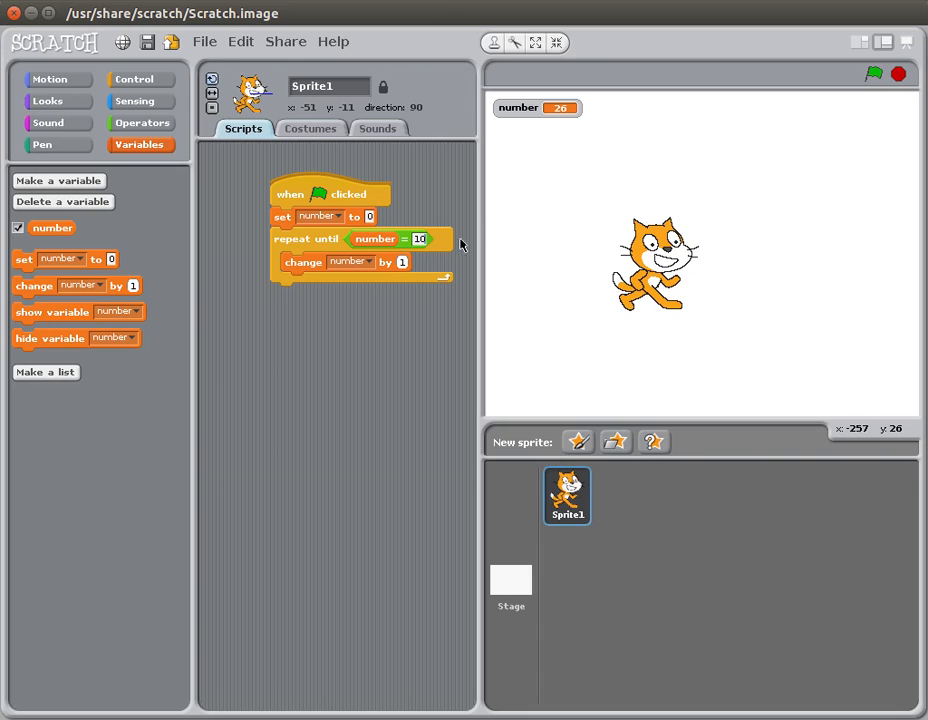
mouse_move(418, 315)
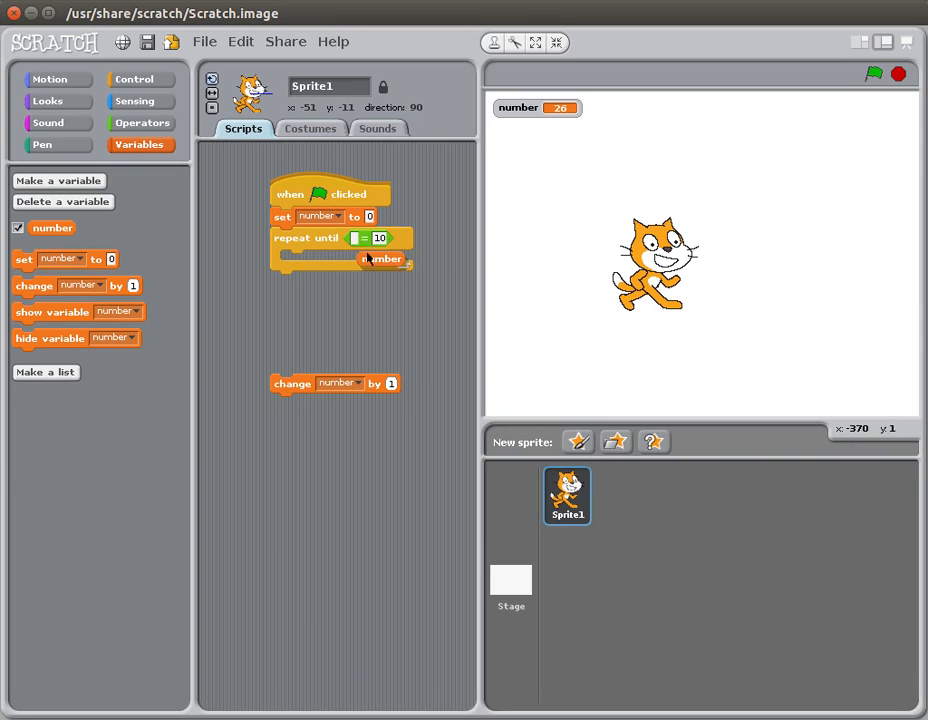
Step: Detach 'change number by 1' and the number = 10 condition, and delete the repeat-until loop
drag(382, 258, 363, 238)
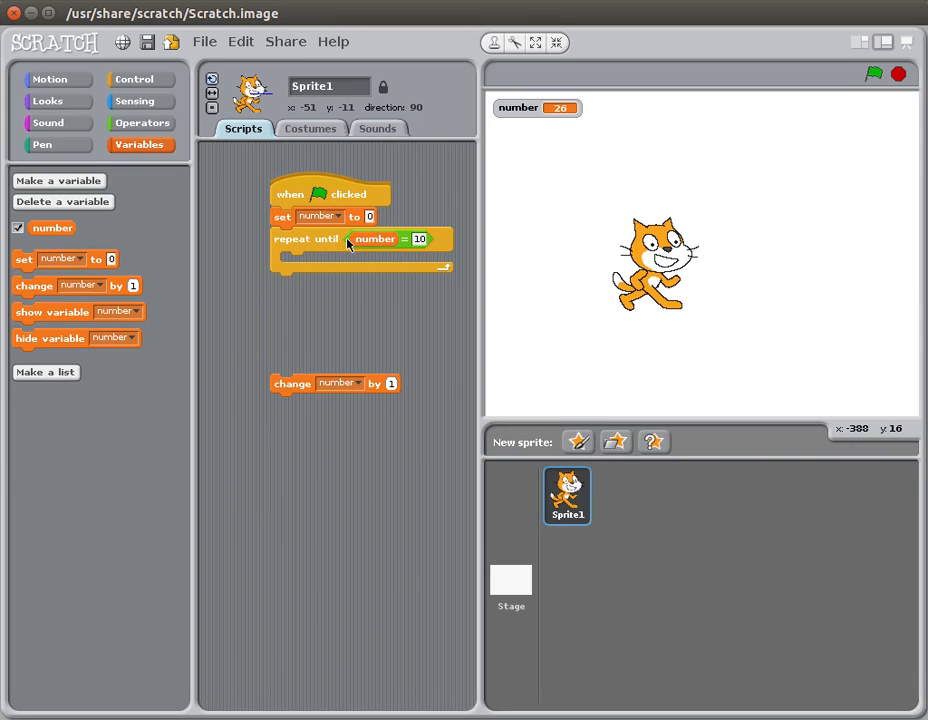
drag(375, 238, 341, 323)
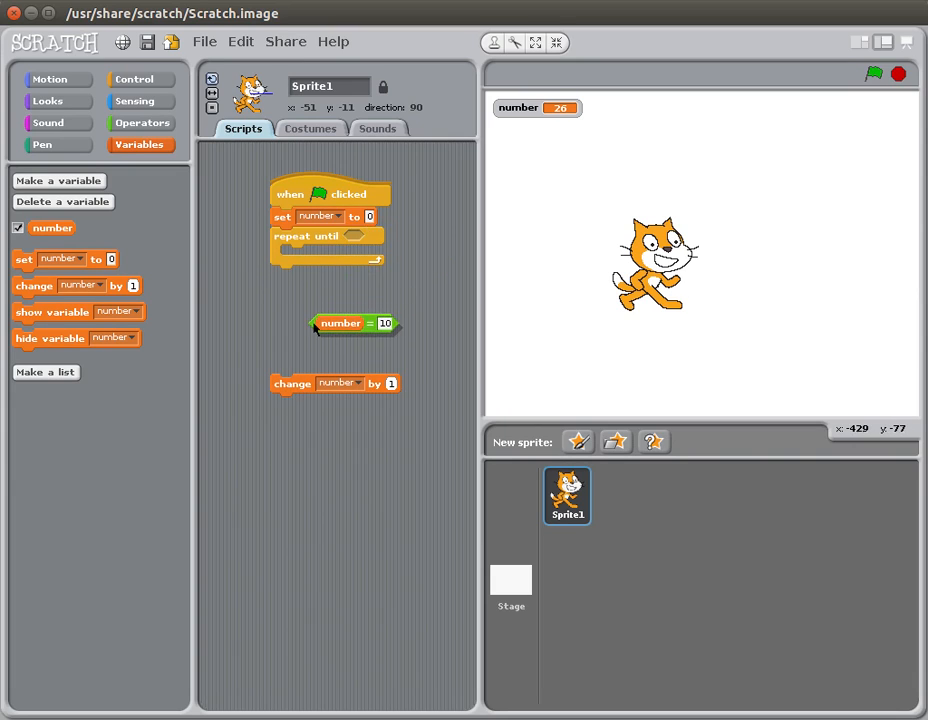
drag(340, 323, 87, 360)
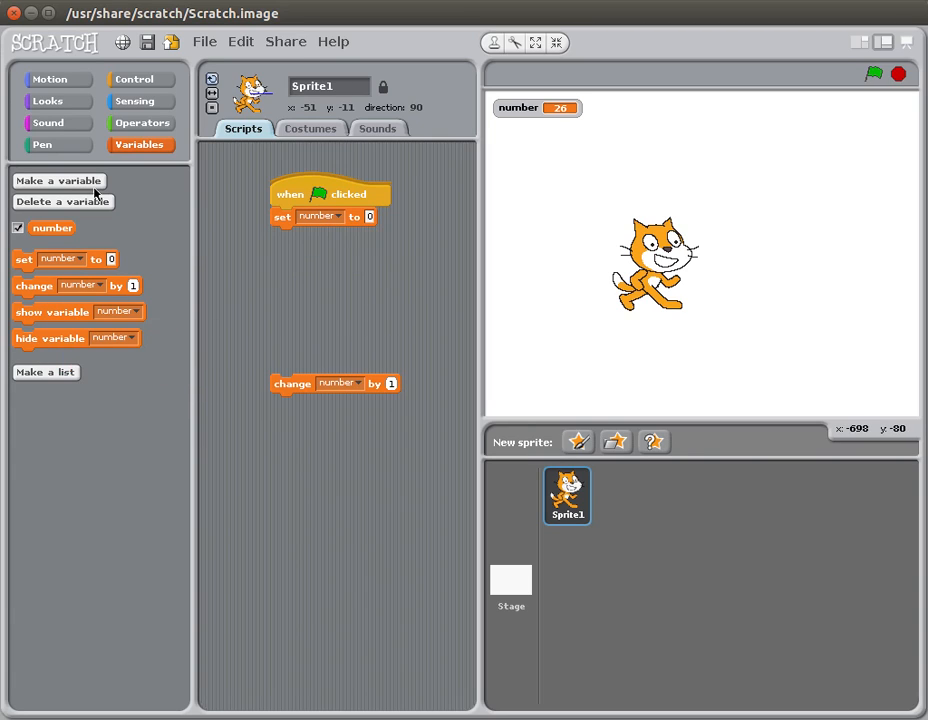
click(140, 79)
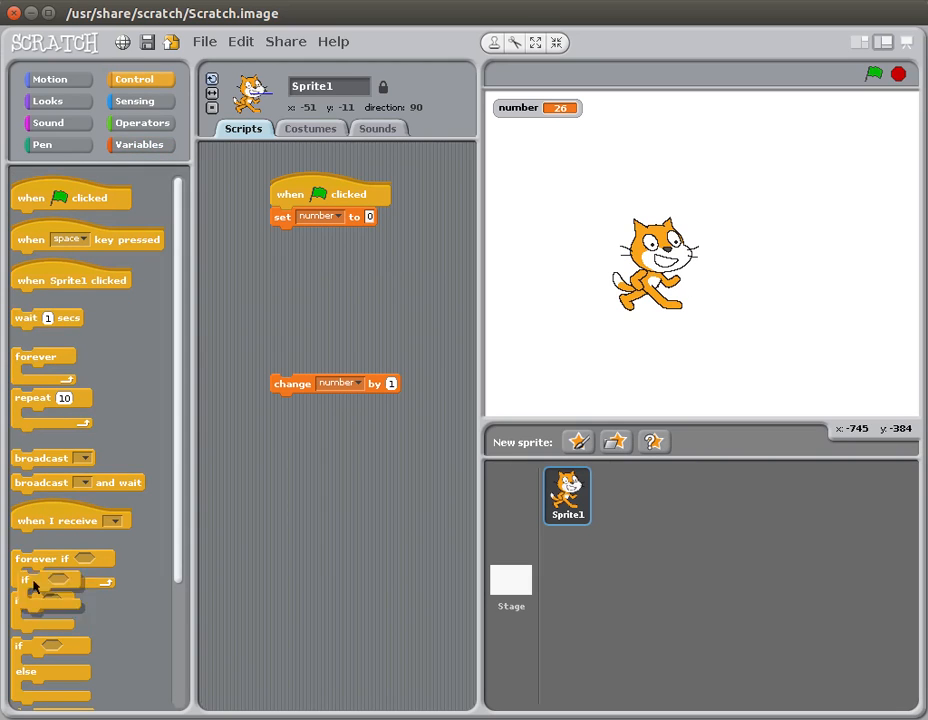
Step: Wrap 'change number by 1' in a repeat 10 loop and run it so number reaches 10
drag(45, 600, 303, 235)
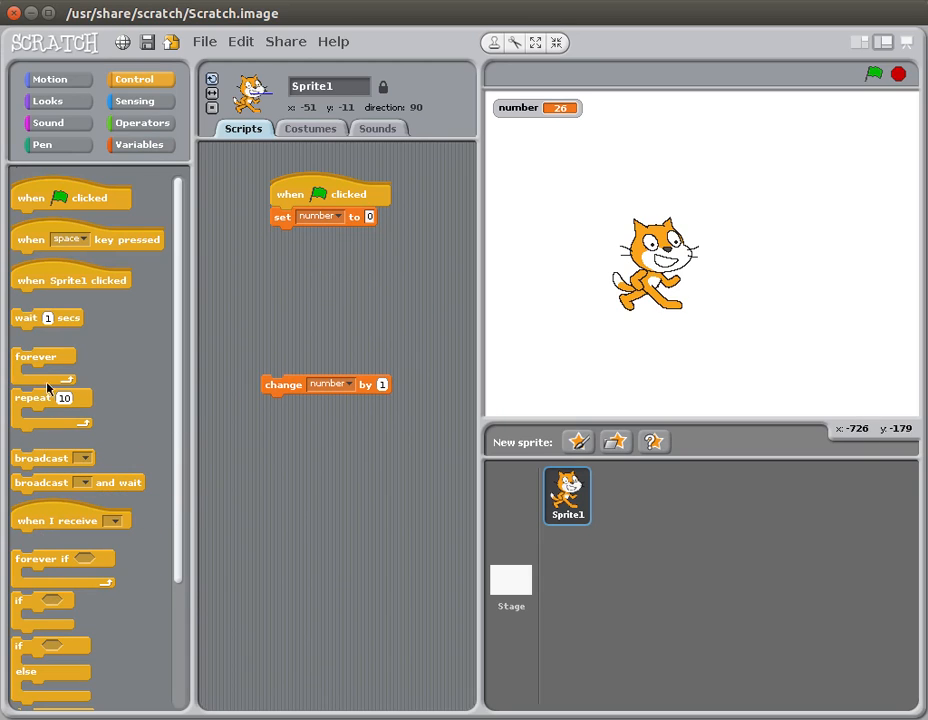
drag(50, 397, 310, 240)
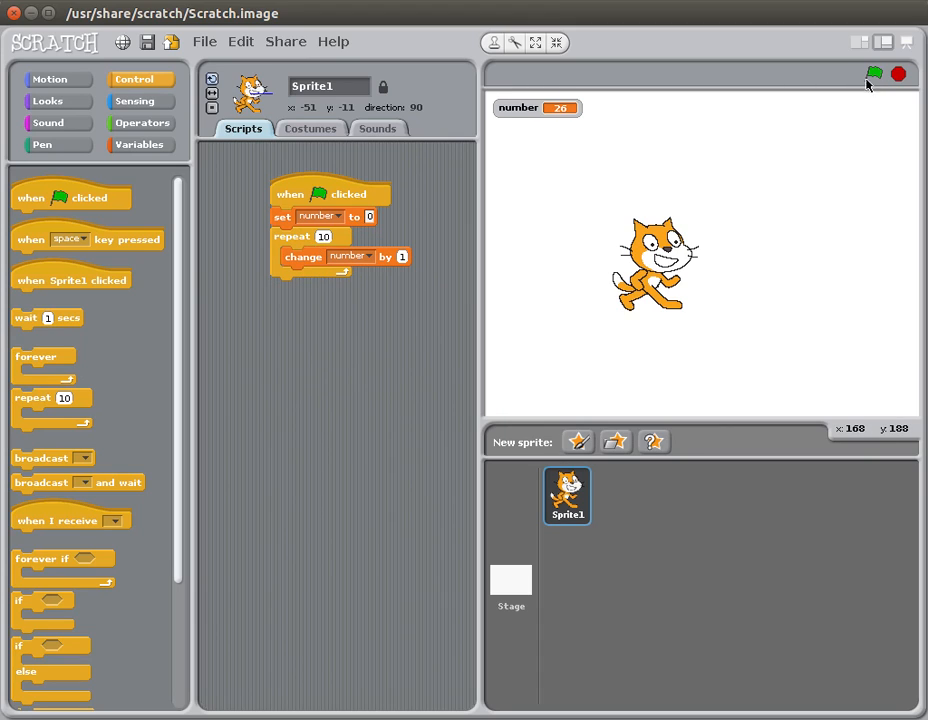
click(874, 74)
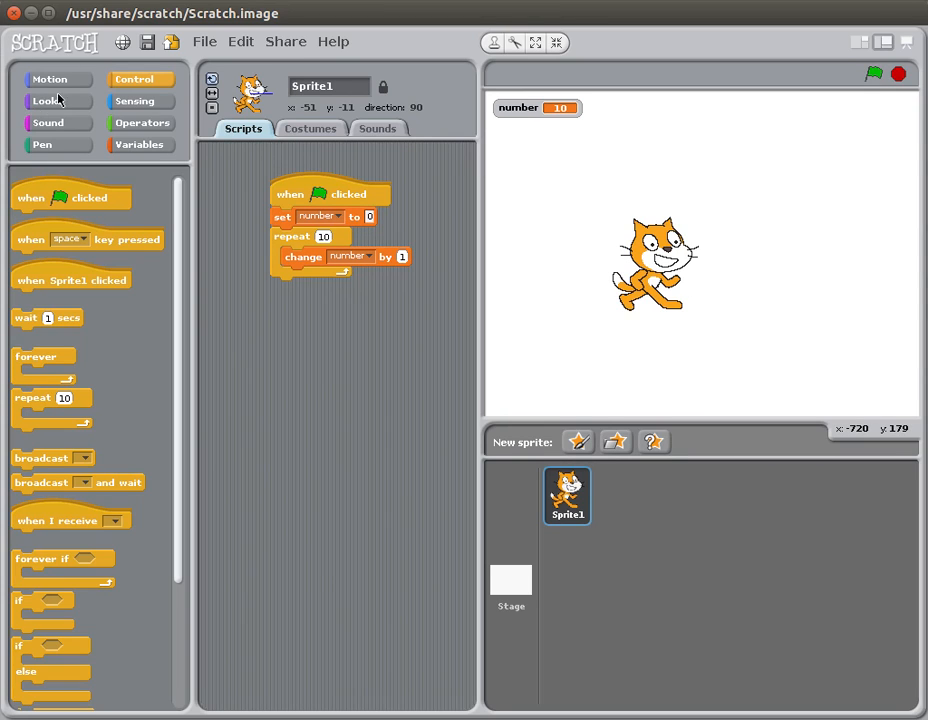
Step: Add 'say number for 1 secs' inside the loop below the change block
click(46, 100)
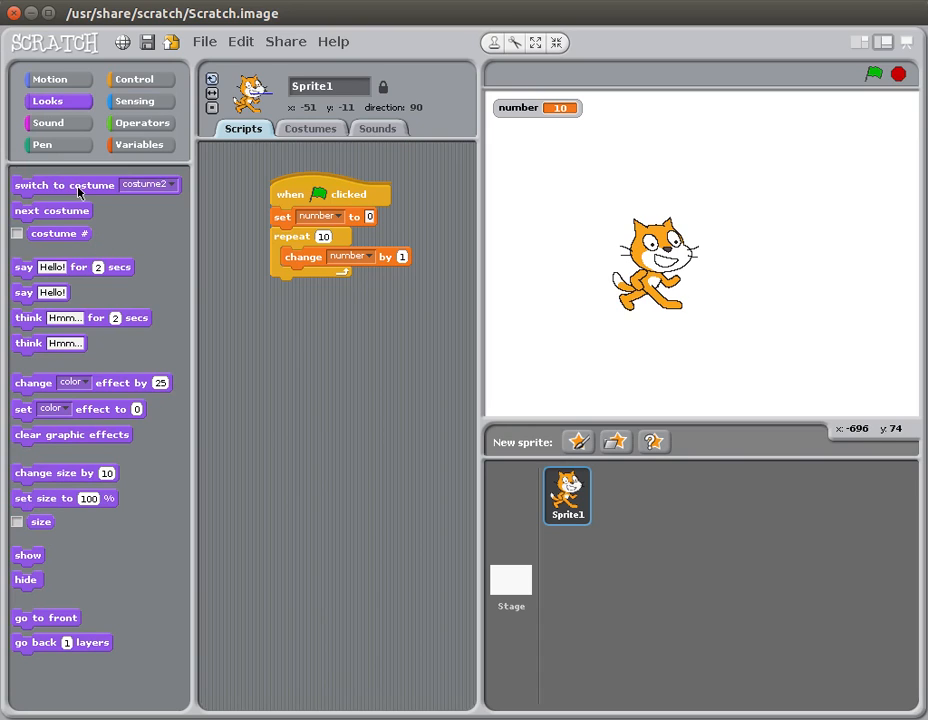
drag(72, 266, 292, 297)
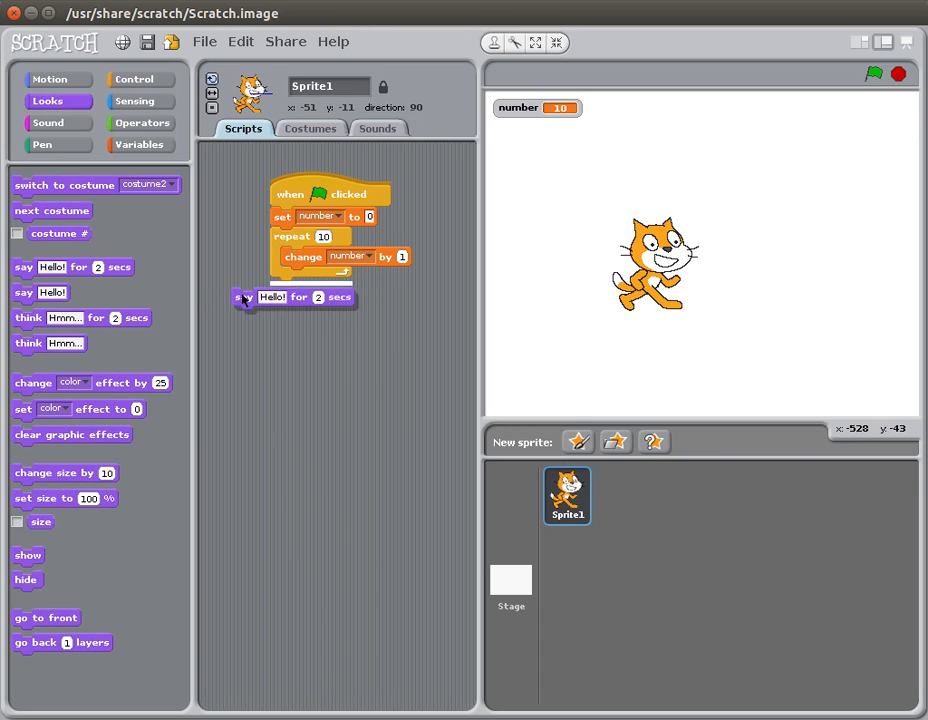
drag(272, 297, 330, 273)
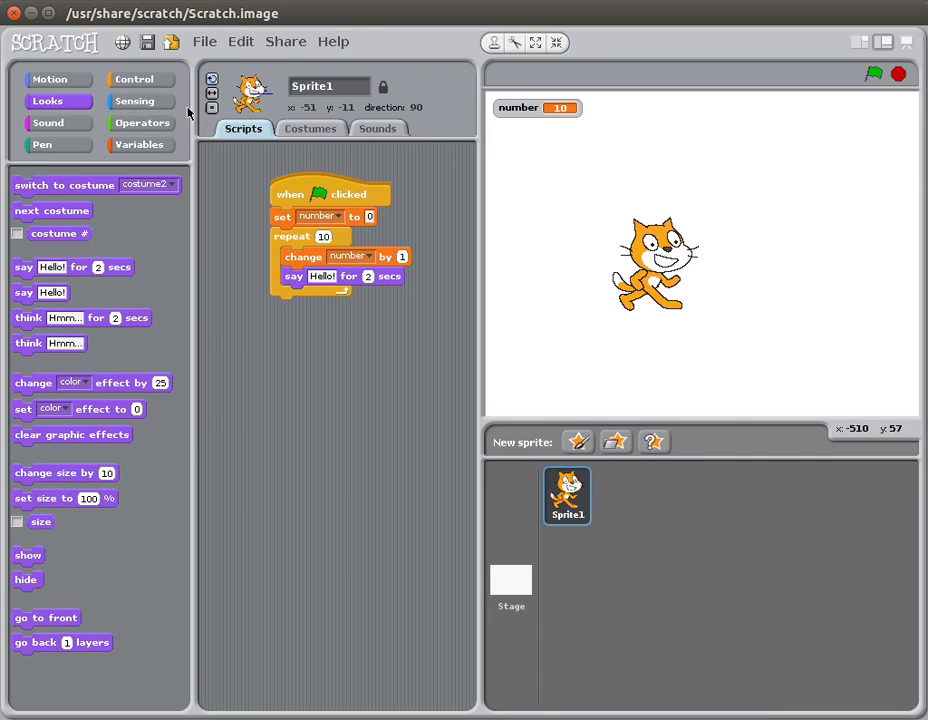
click(140, 144)
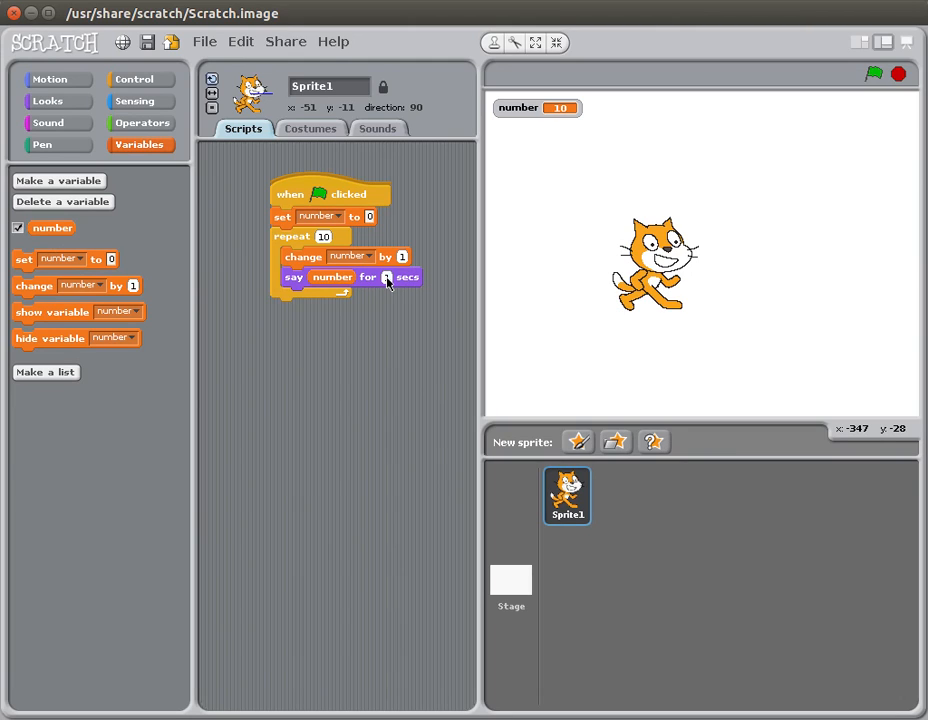
click(873, 73)
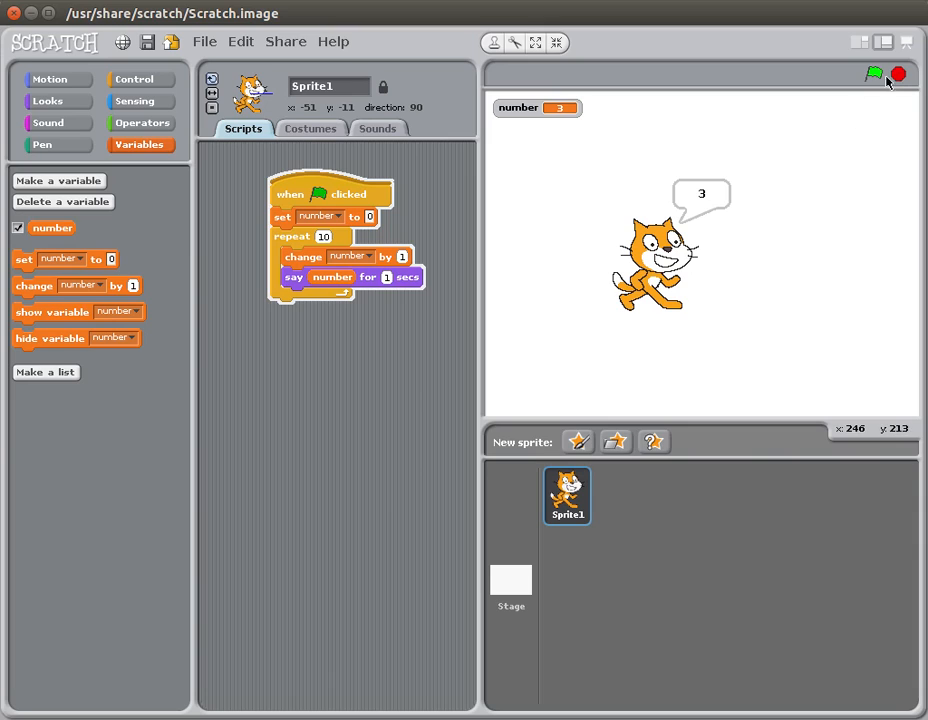
Step: Run the script, stop it at 5, then rerun it to count to 10
click(875, 74)
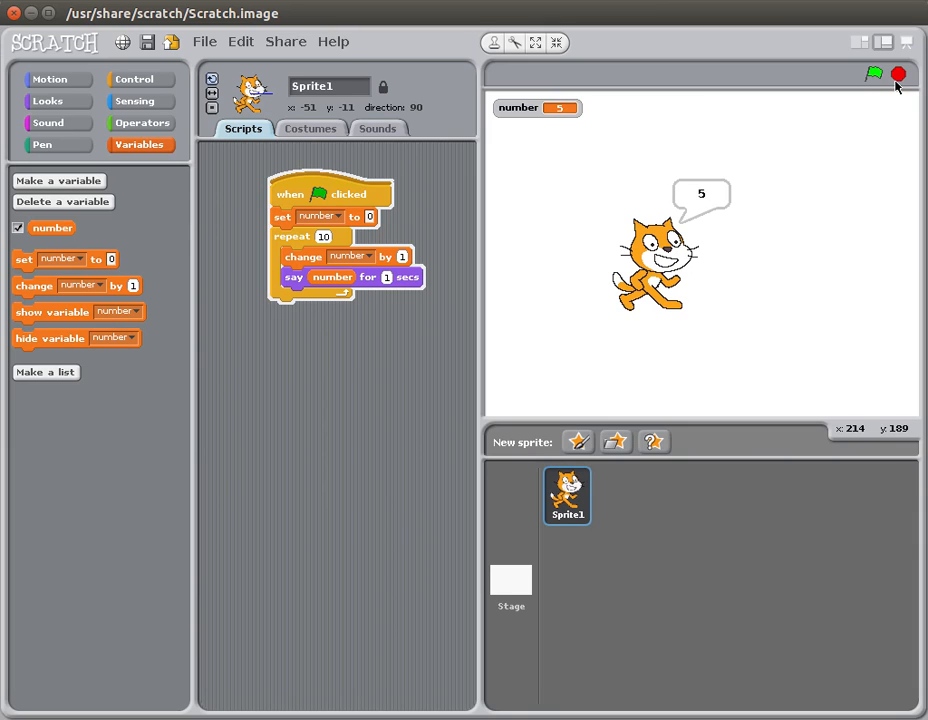
click(874, 74)
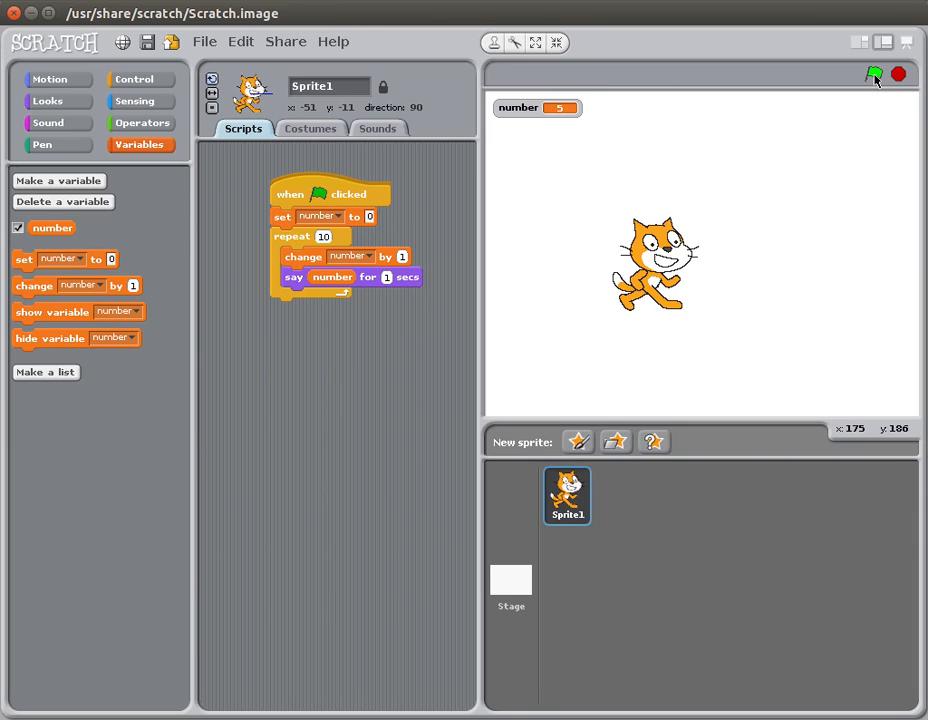
click(874, 74)
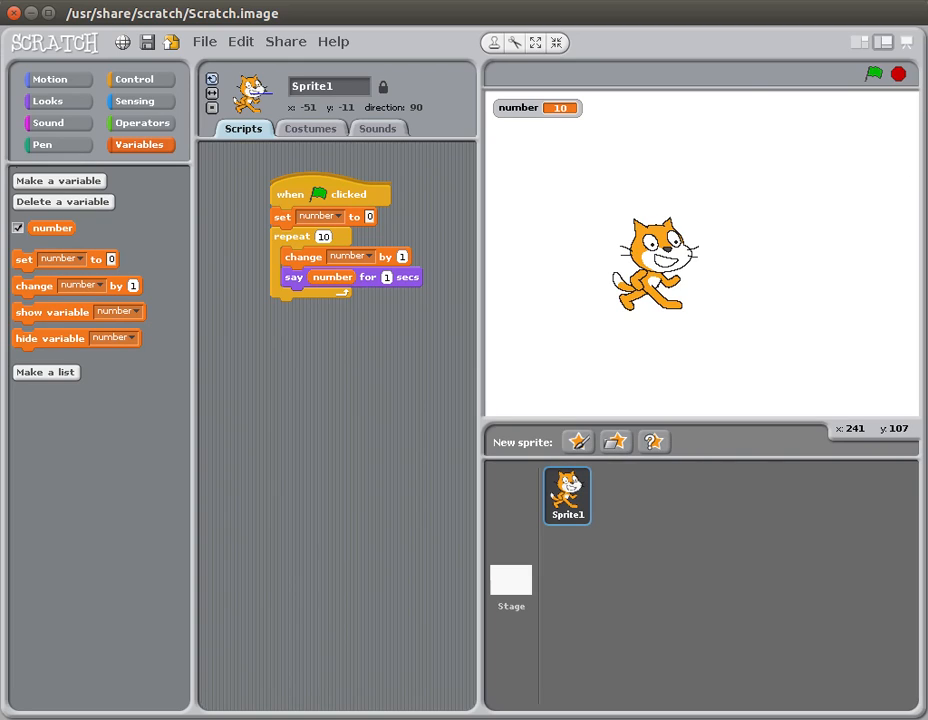
mouse_move(884, 100)
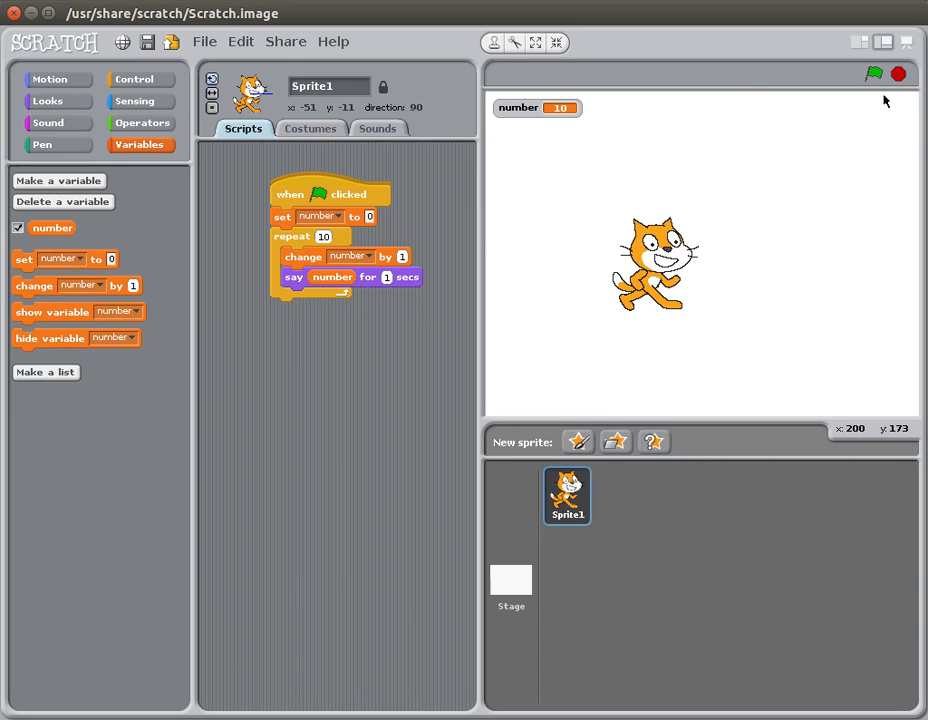
mouse_move(612, 207)
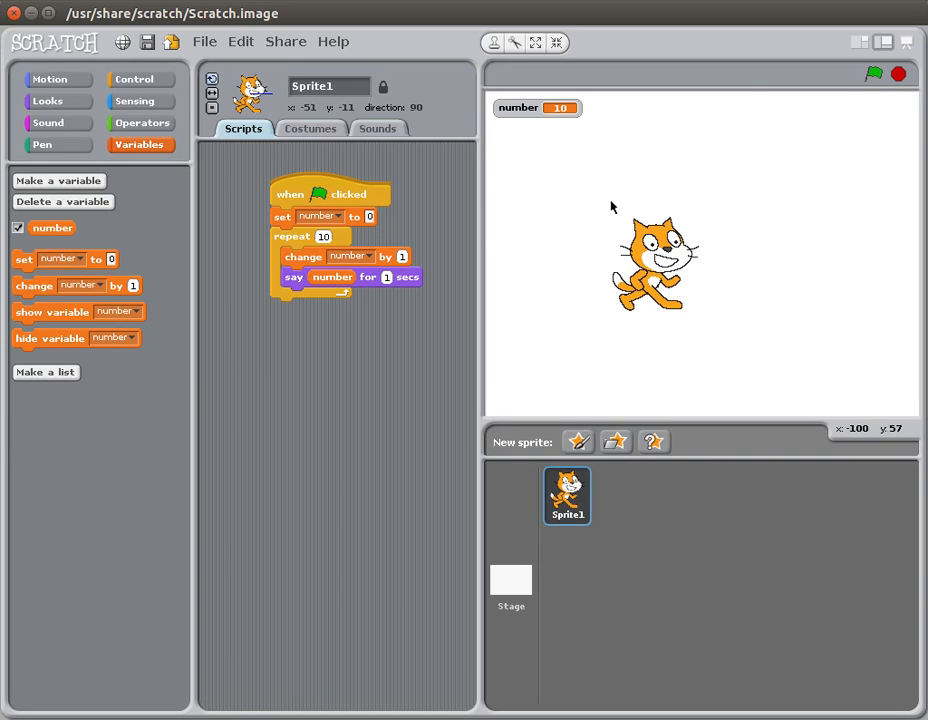
mouse_move(140, 79)
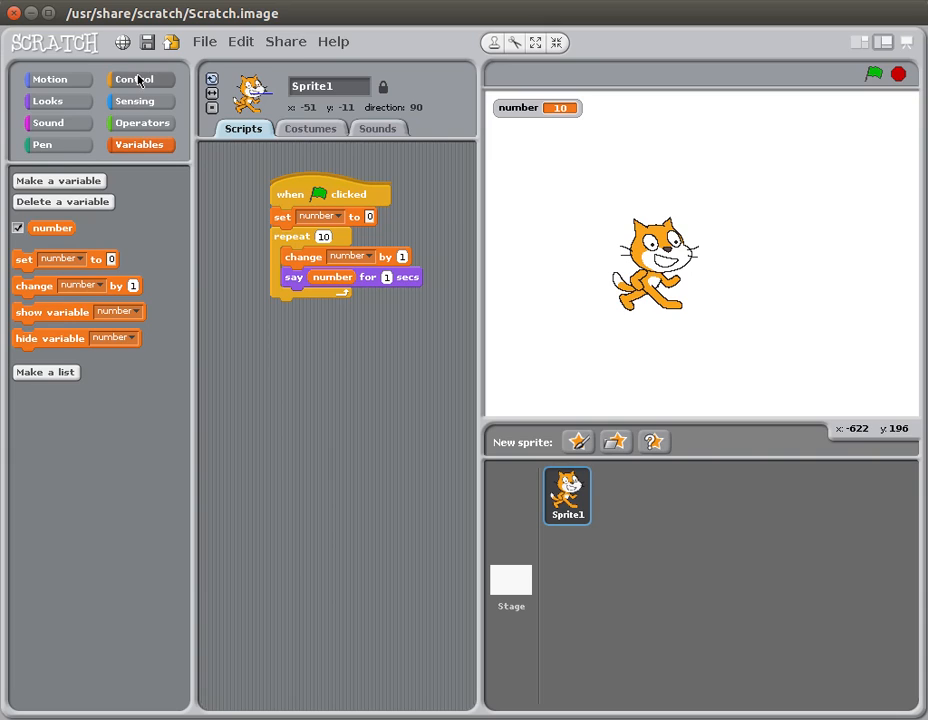
Step: Switch the block palette via the Control category to review the finished script
click(51, 100)
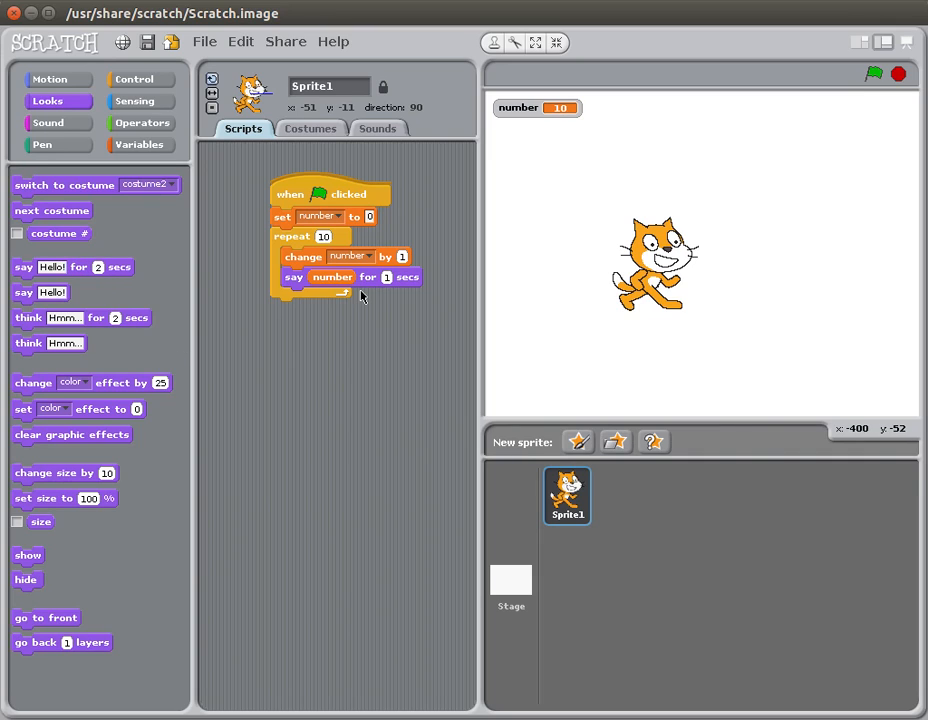
mouse_move(111, 293)
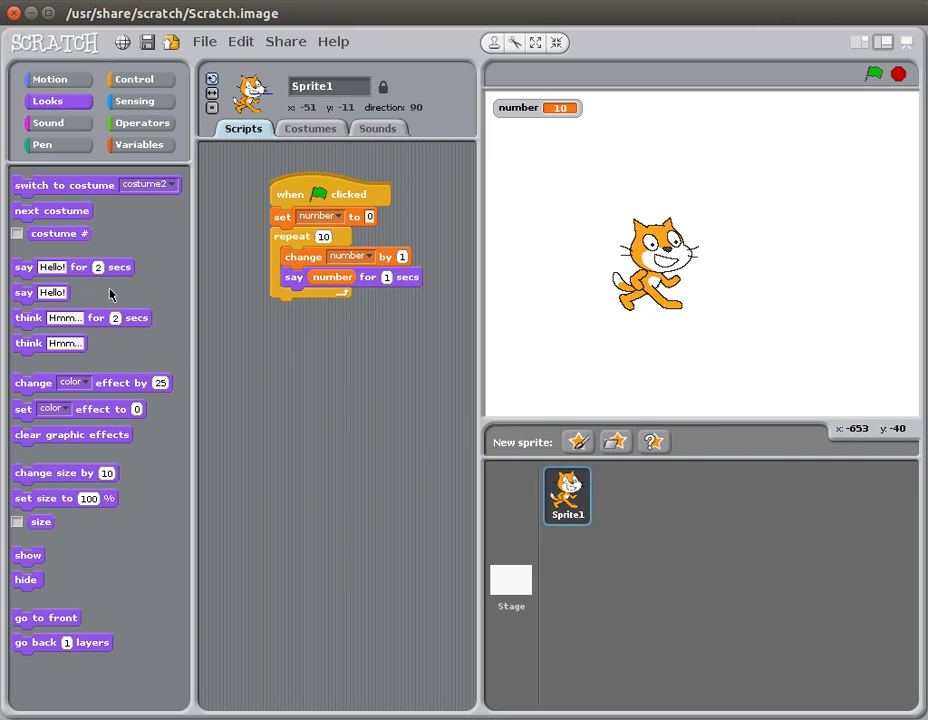